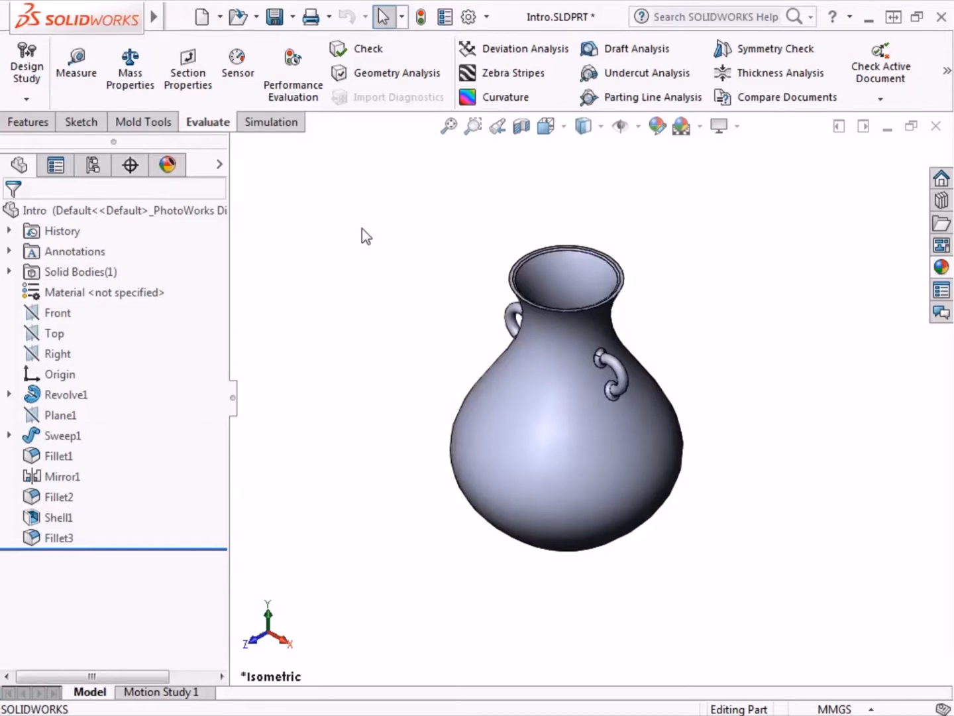
Assign Ceramic Porcelain from Other Non-metals as the vase's material.
right_click(104, 292)
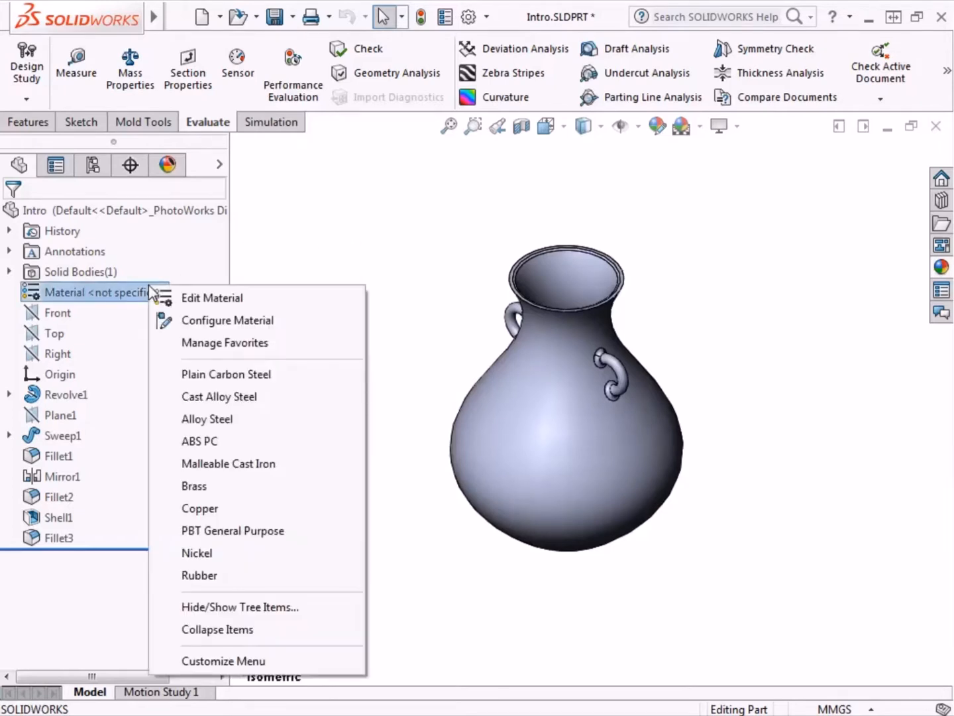
click(212, 297)
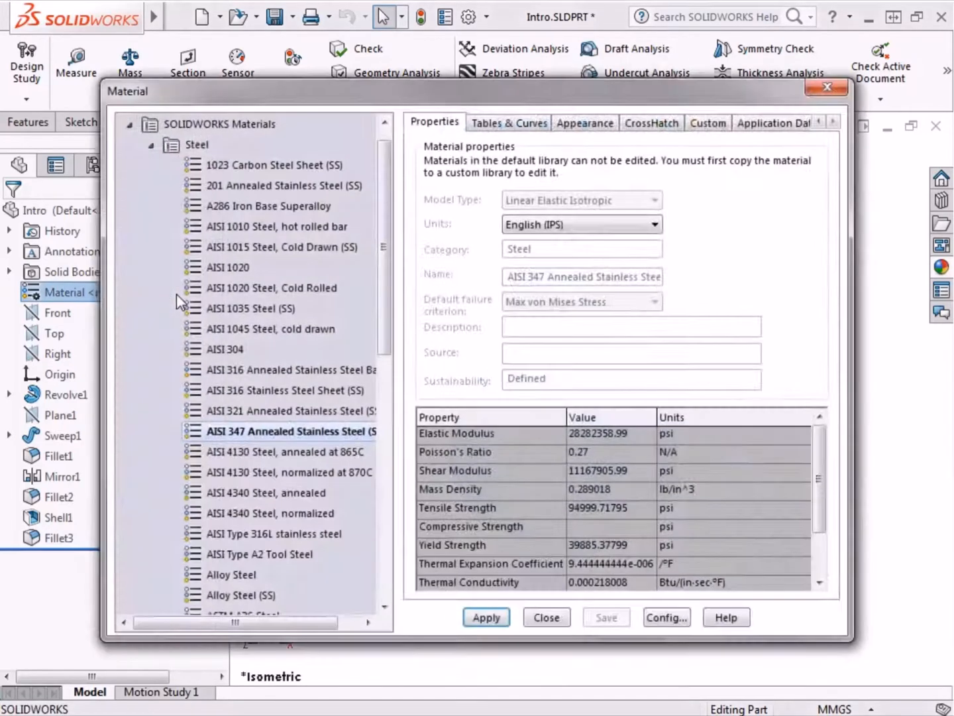
click(129, 145)
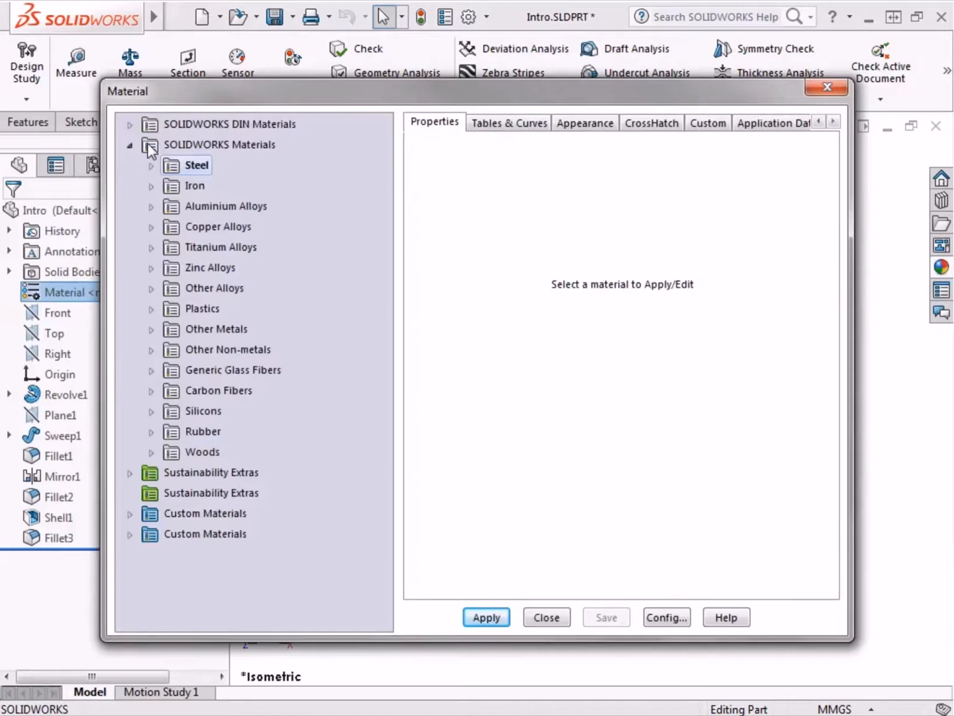
click(152, 349)
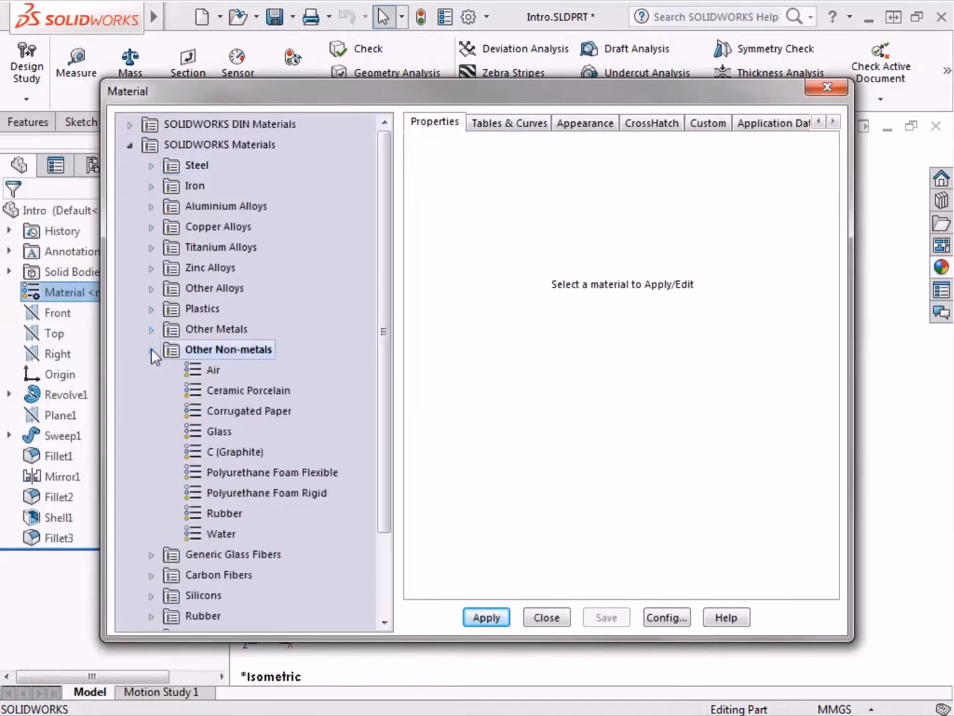
click(250, 390)
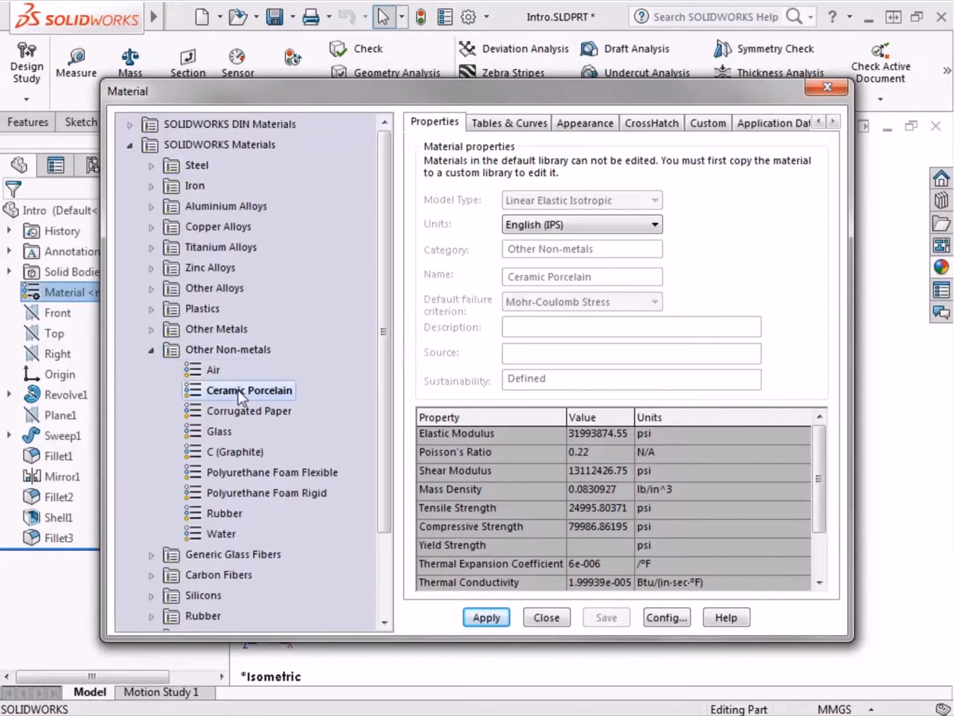
mouse_move(378, 487)
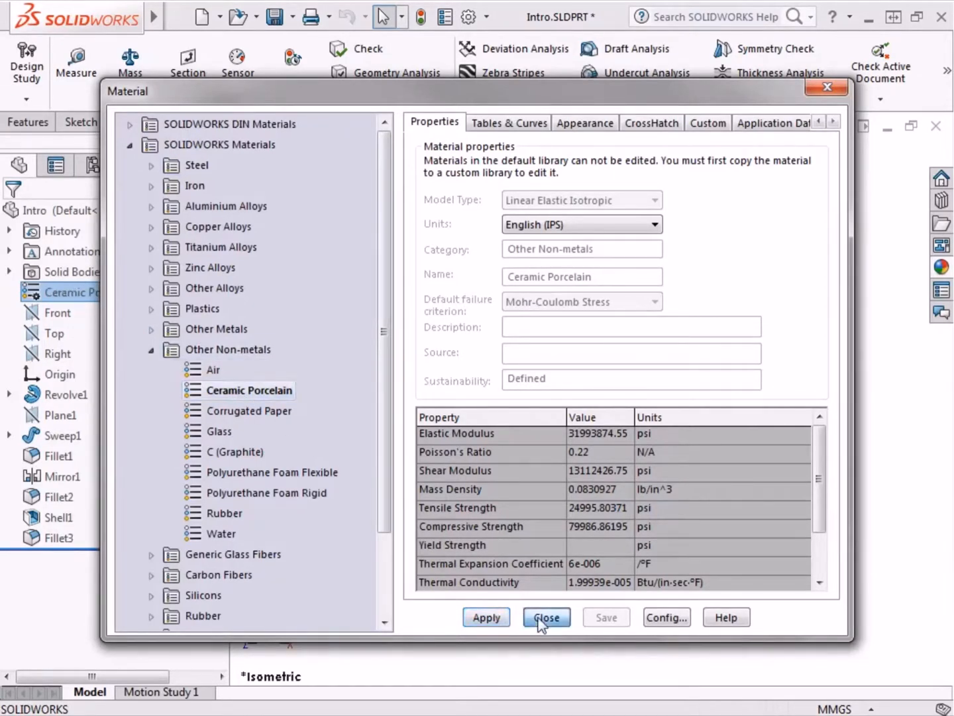
click(547, 617)
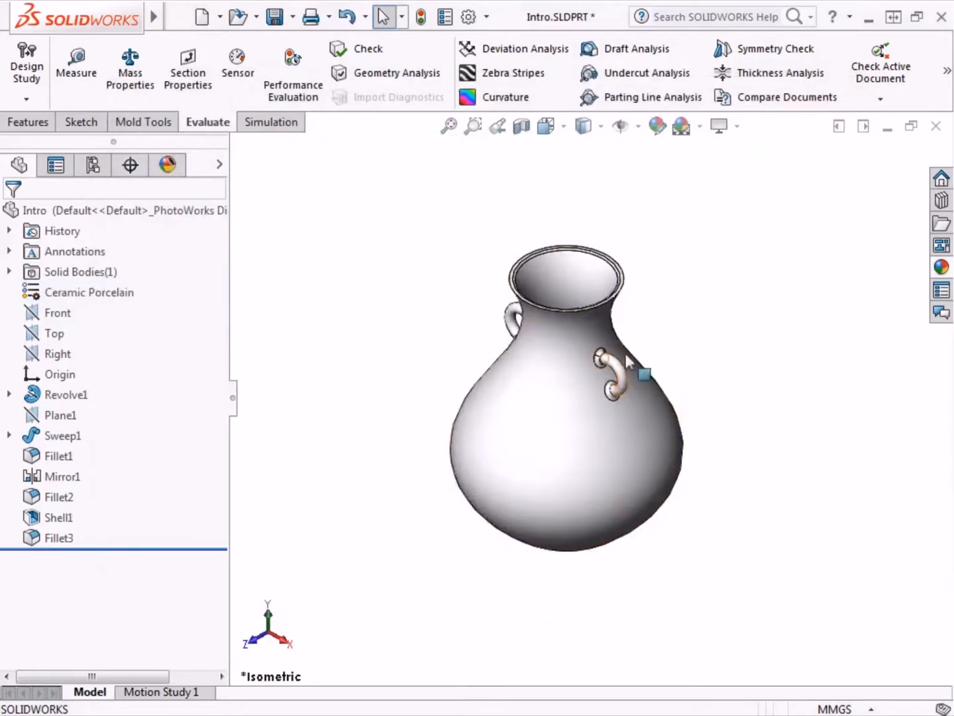
Turn on RealView Graphics and activate the vase's Metal configuration.
click(718, 126)
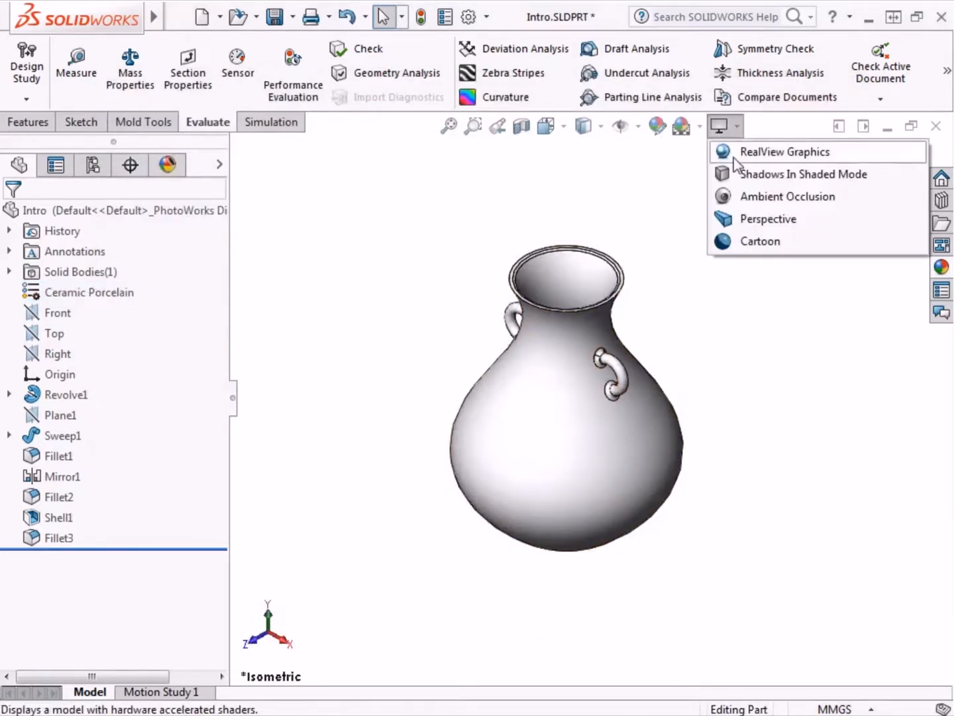
click(784, 151)
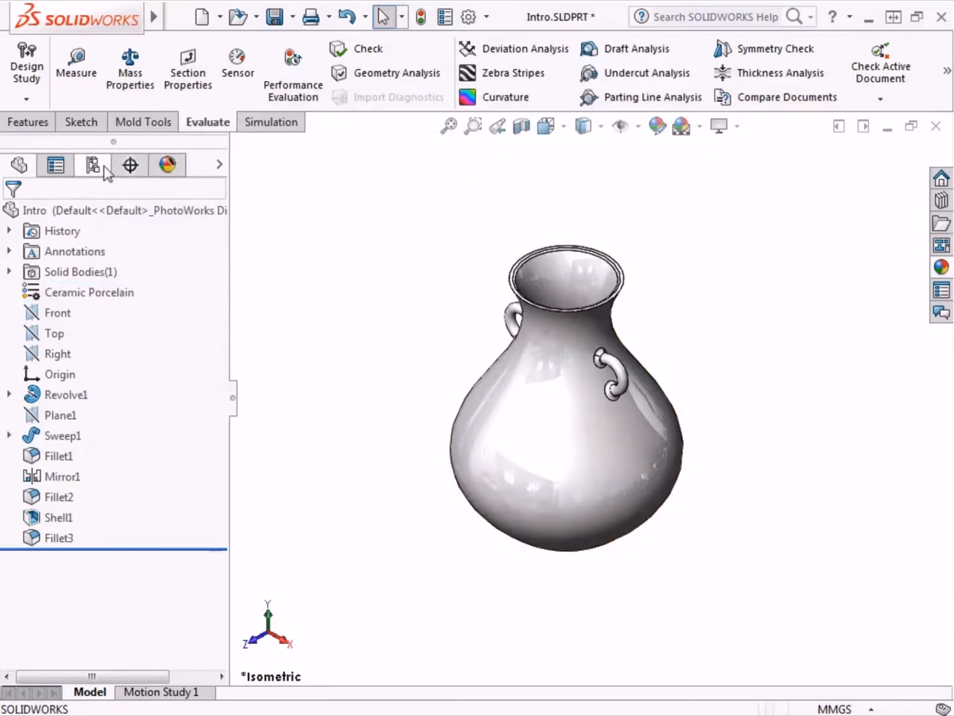
click(92, 164)
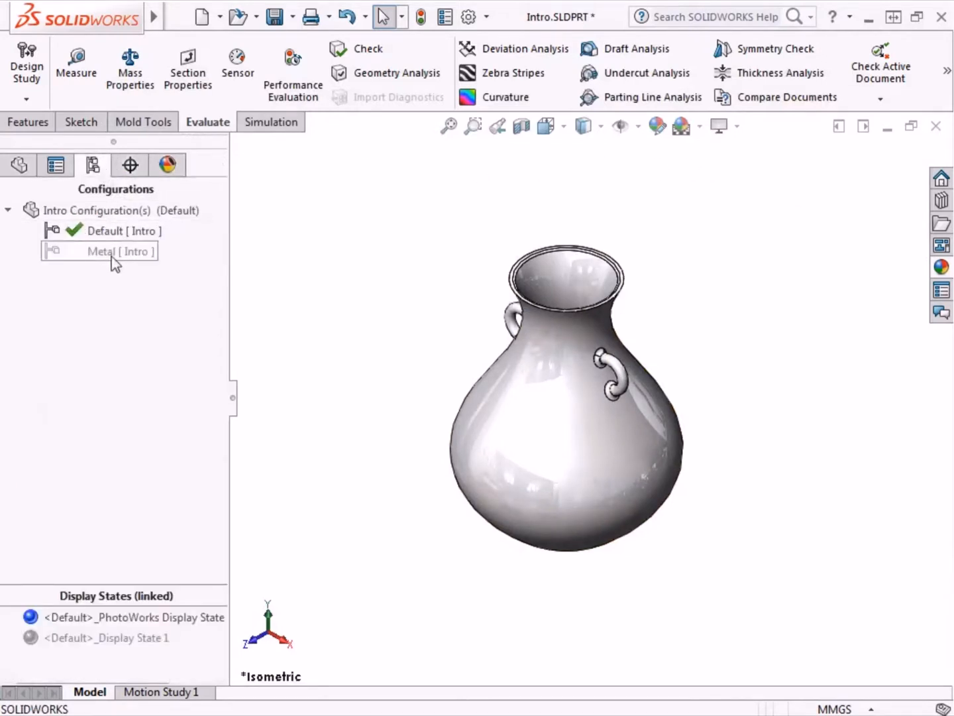
double_click(119, 251)
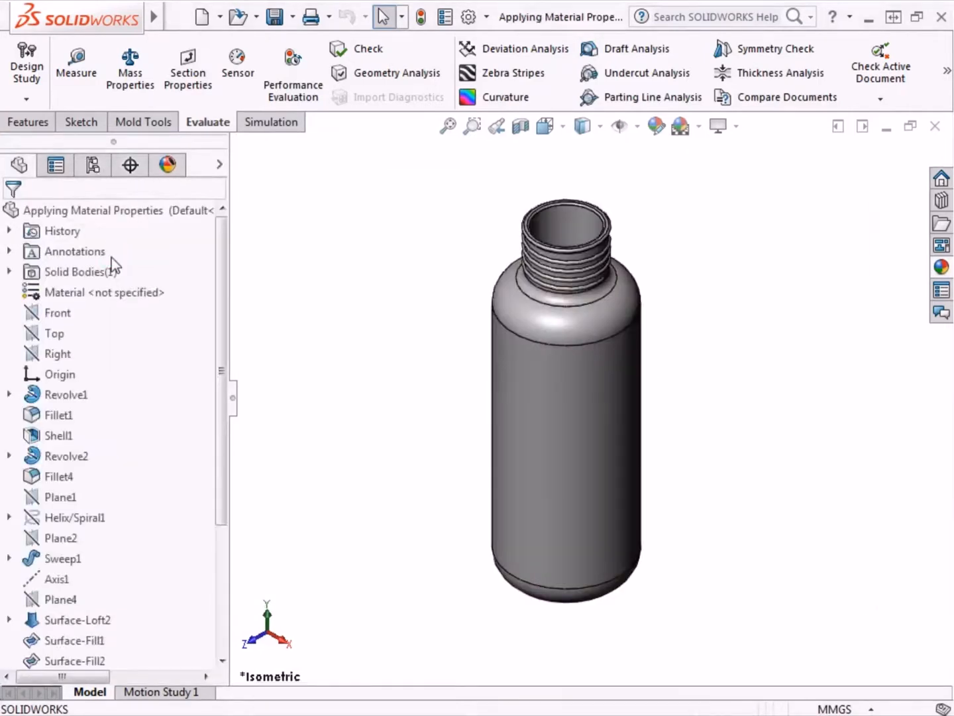
Apply Custom Plastic from the Custom Materials library to the bottle and close the library.
click(77, 272)
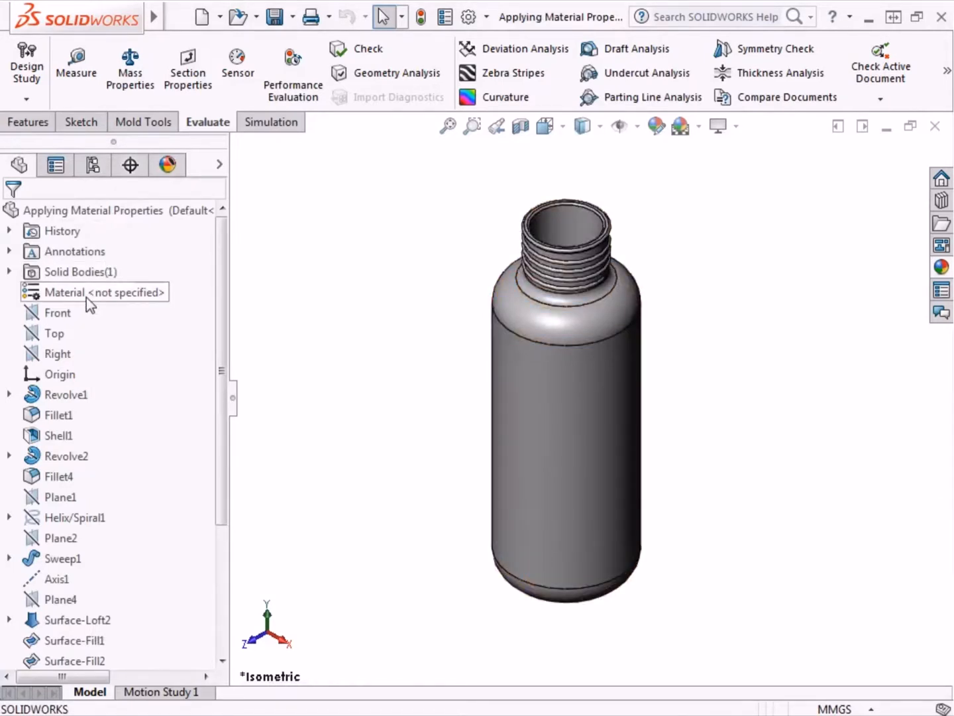
click(93, 165)
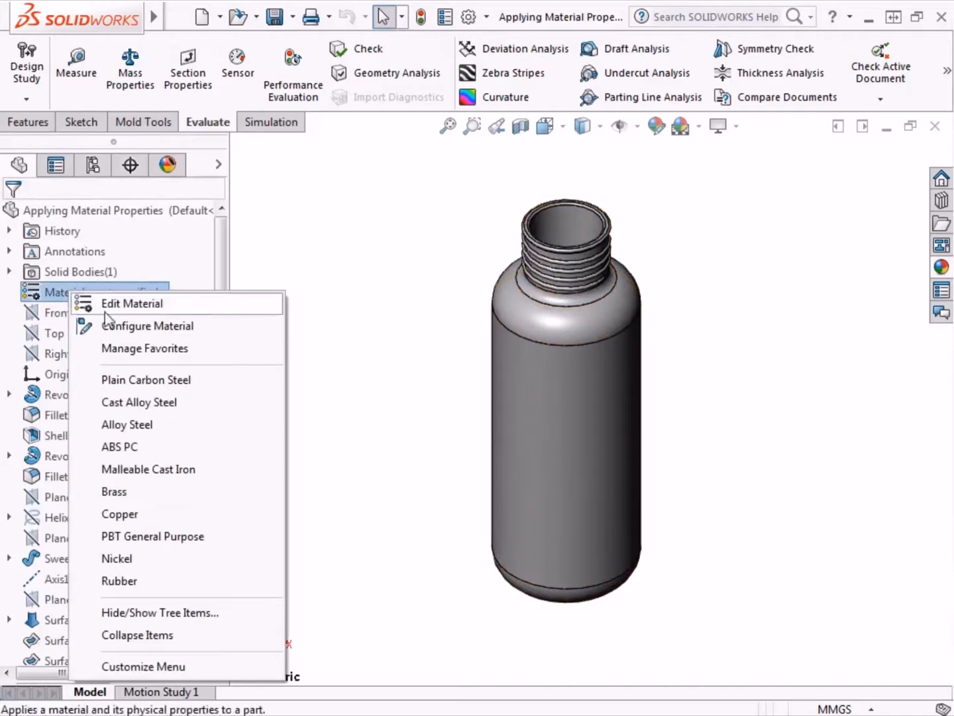
click(132, 303)
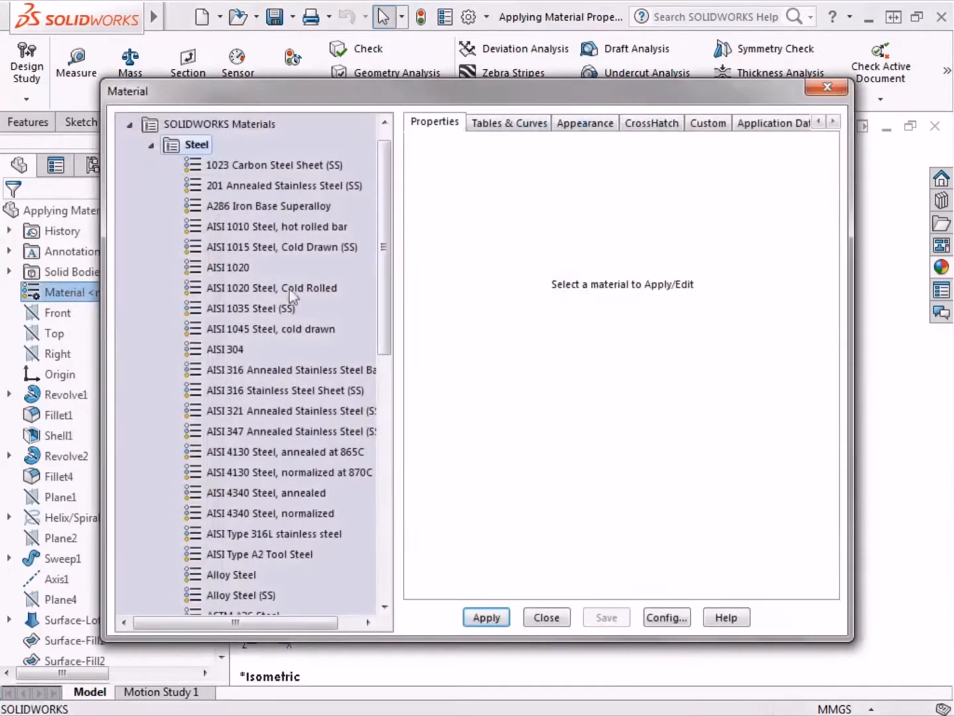
scroll(down, 3)
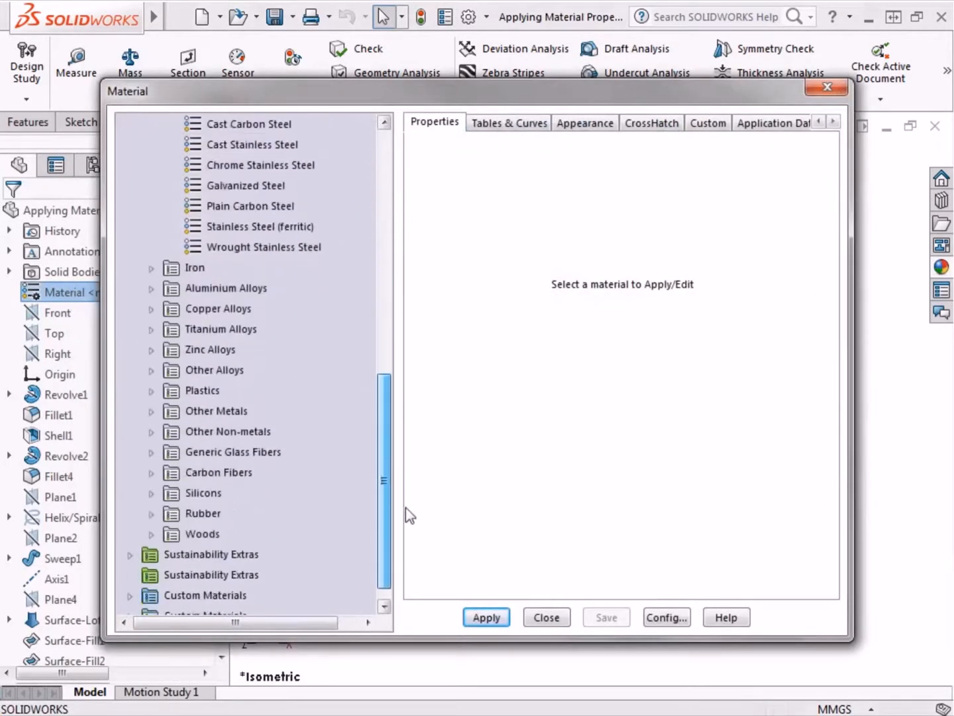
scroll(down, 3)
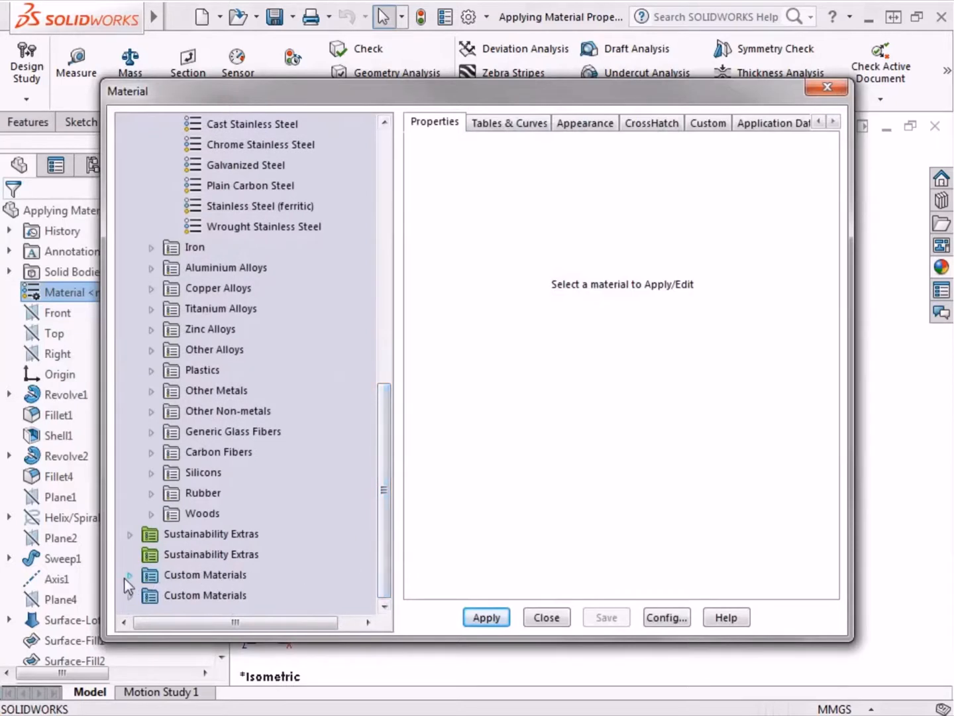
click(129, 575)
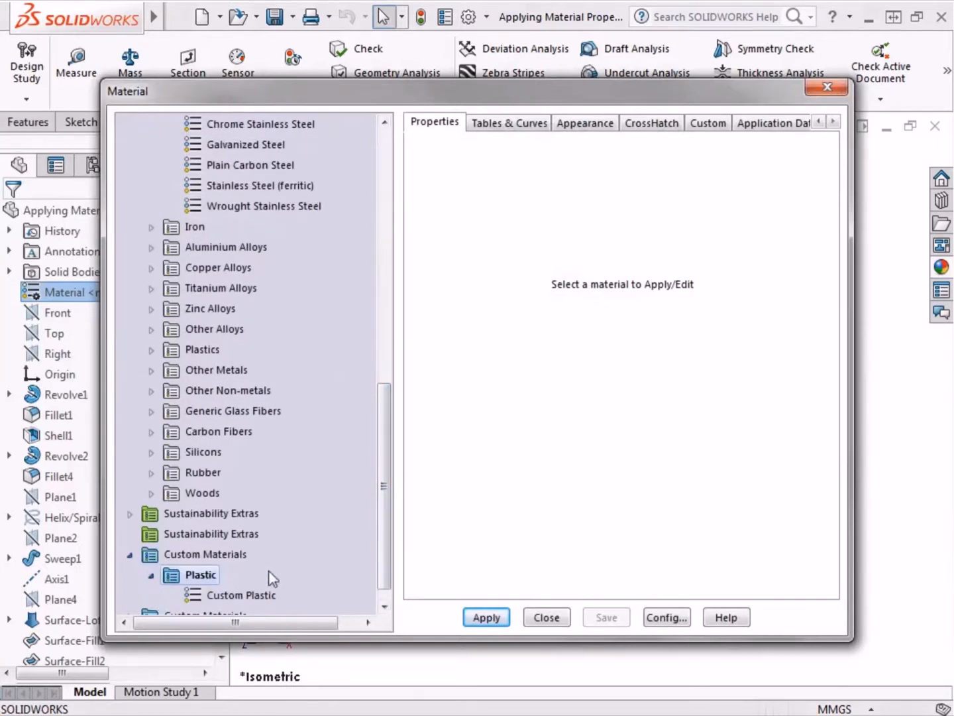
click(243, 595)
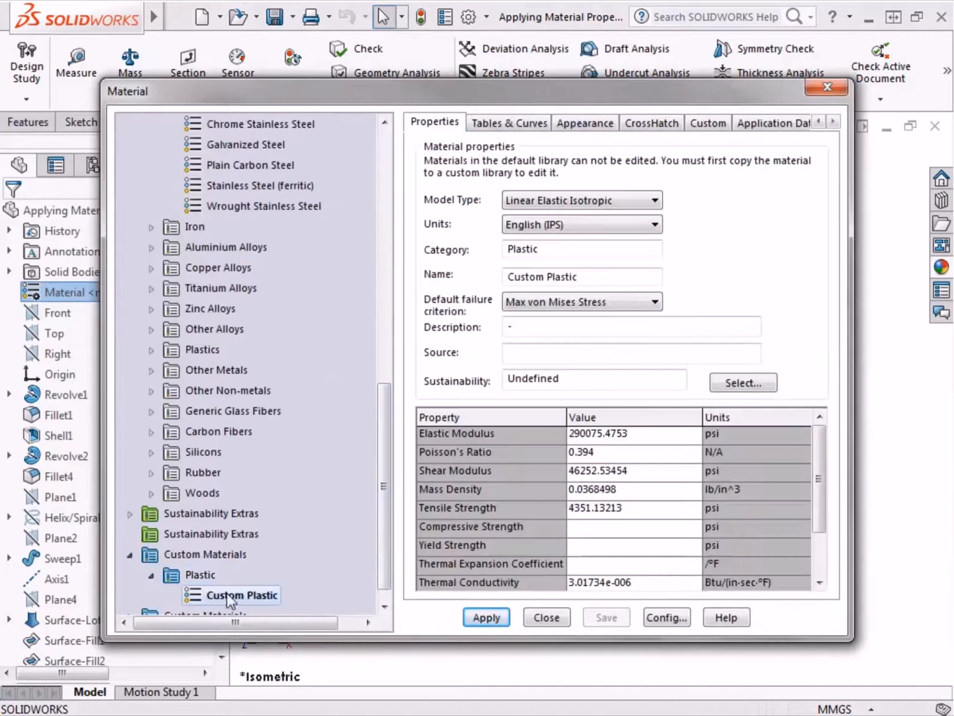
click(486, 617)
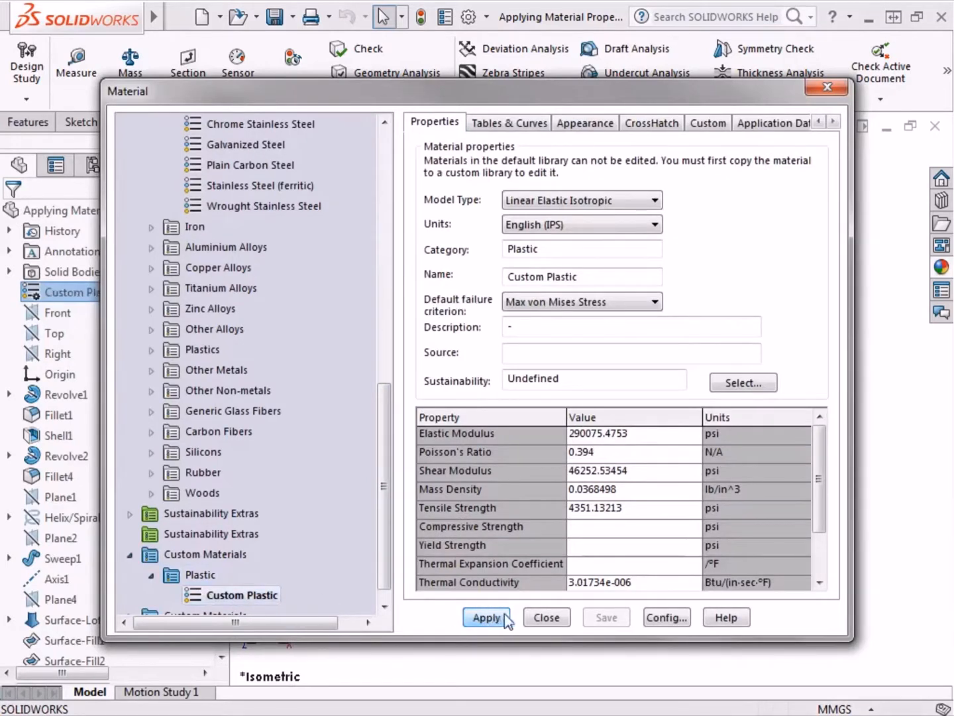
click(486, 617)
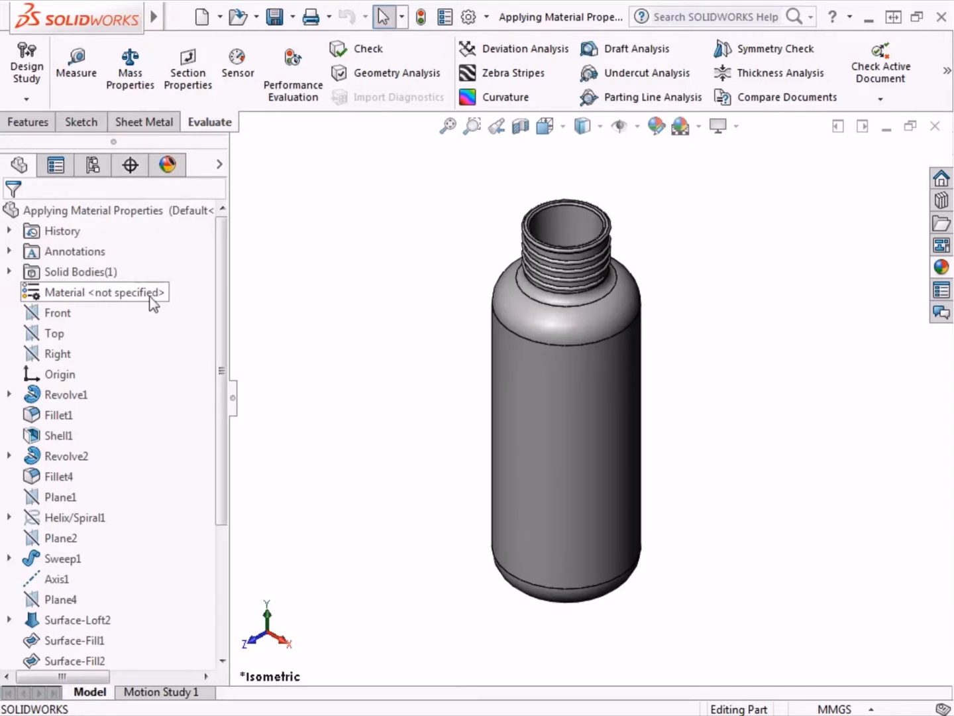
mouse_move(162, 302)
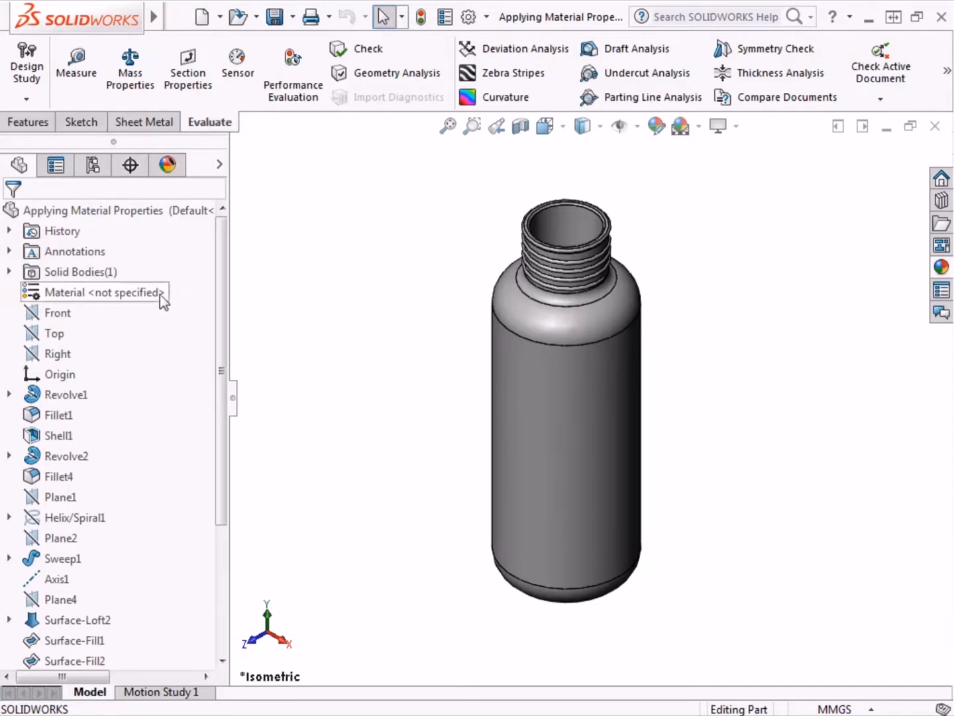
right_click(99, 292)
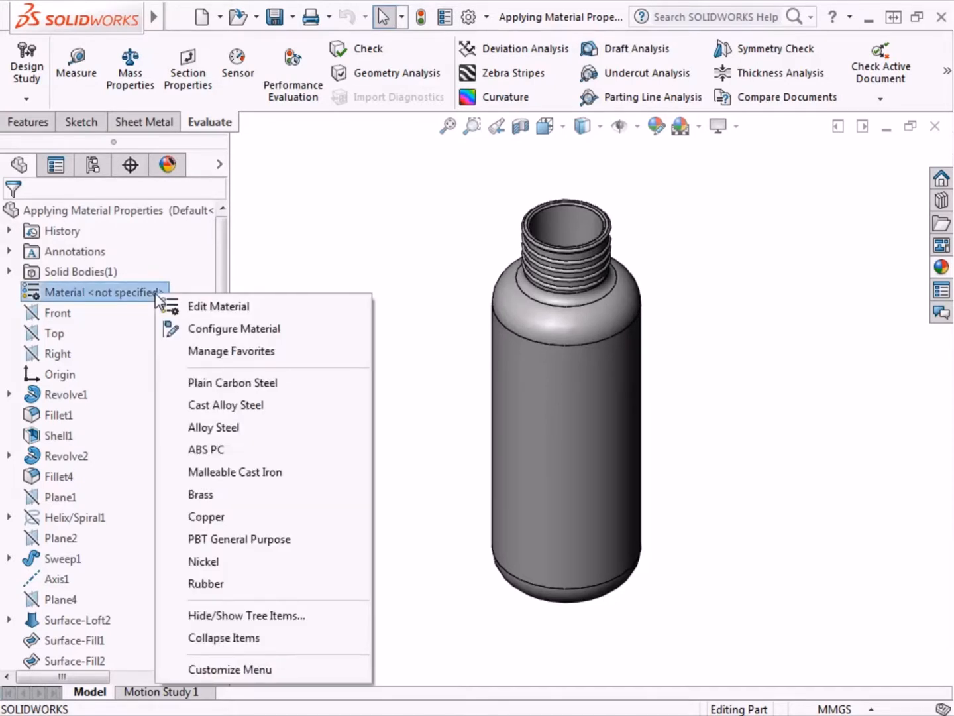
mouse_move(219, 305)
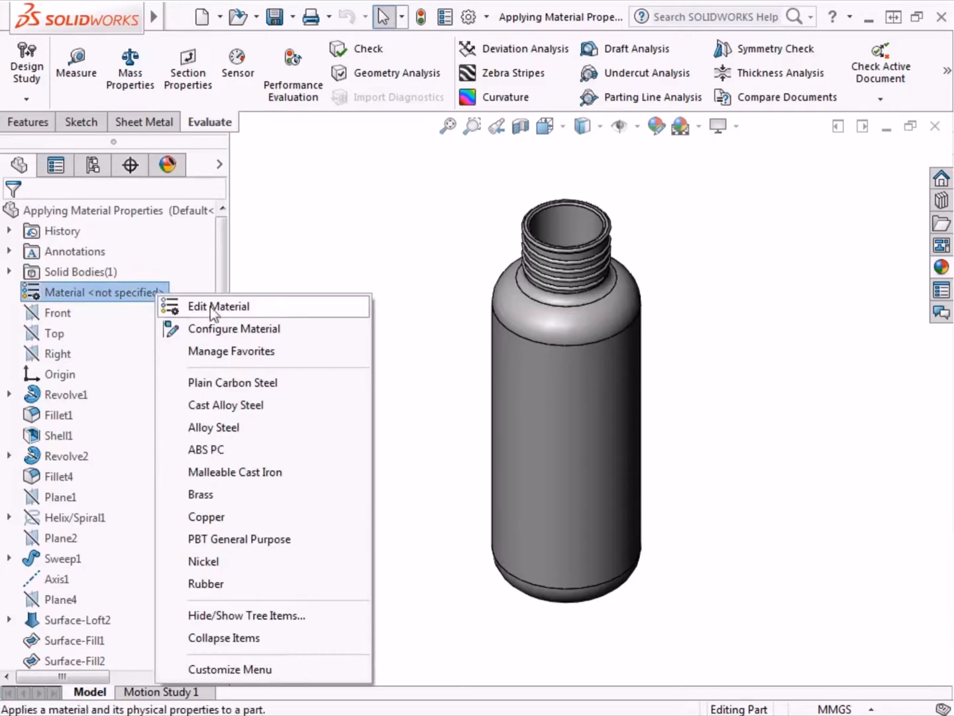
click(220, 306)
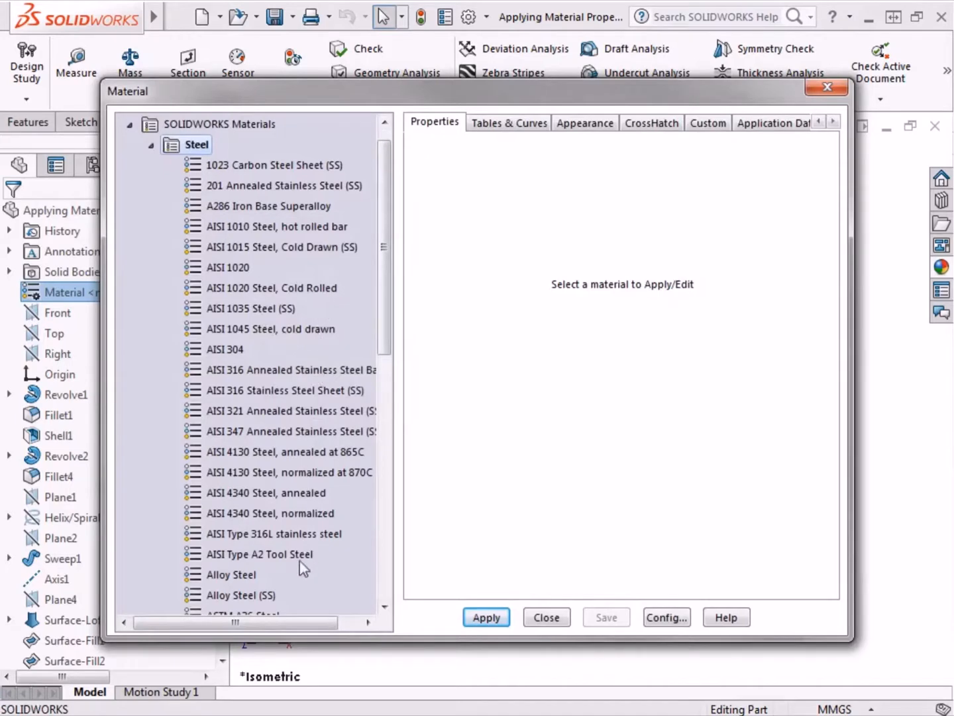
mouse_move(239, 450)
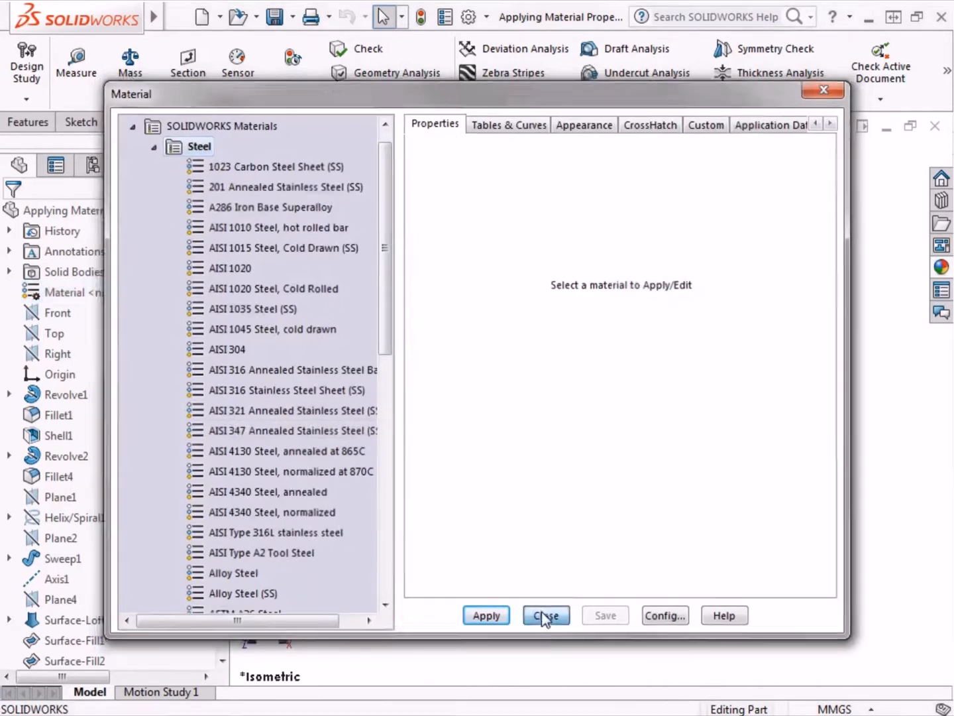
click(545, 616)
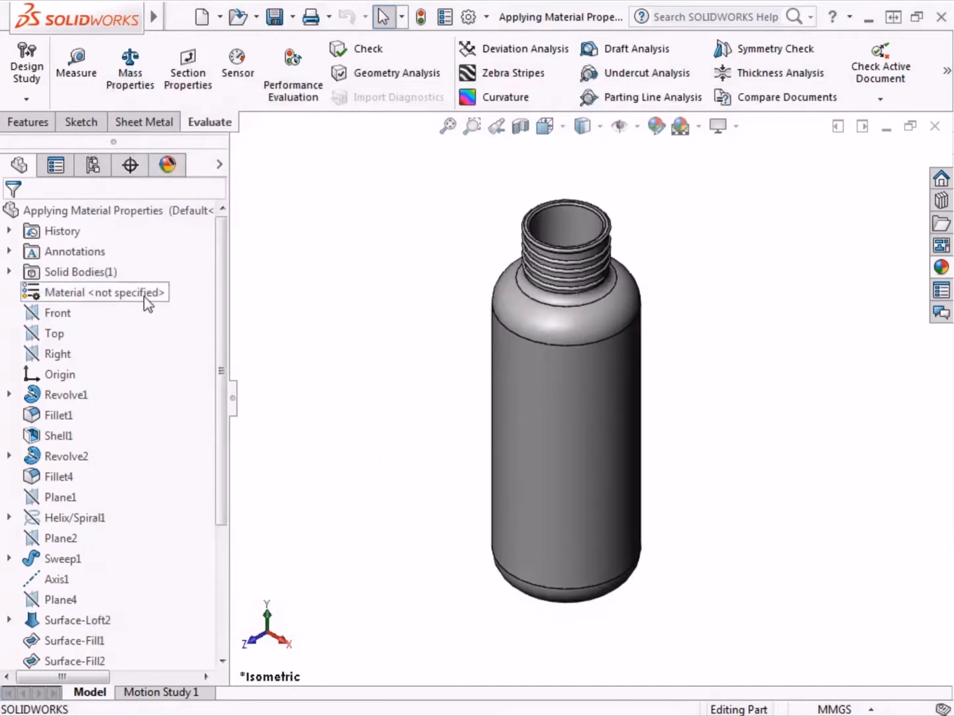
right_click(103, 292)
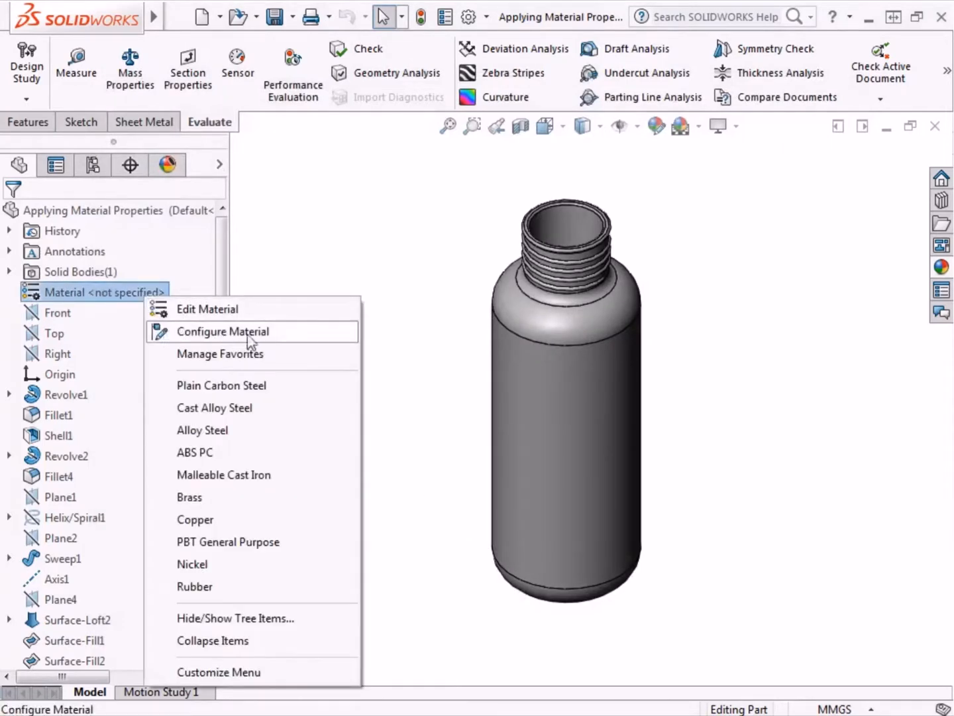
click(223, 331)
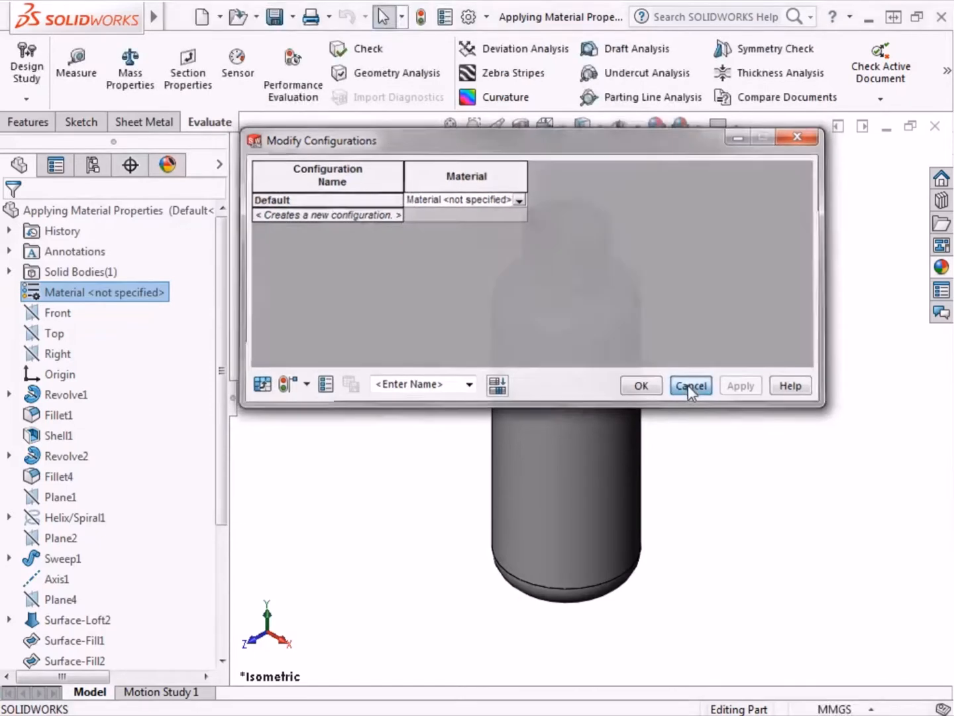
click(691, 385)
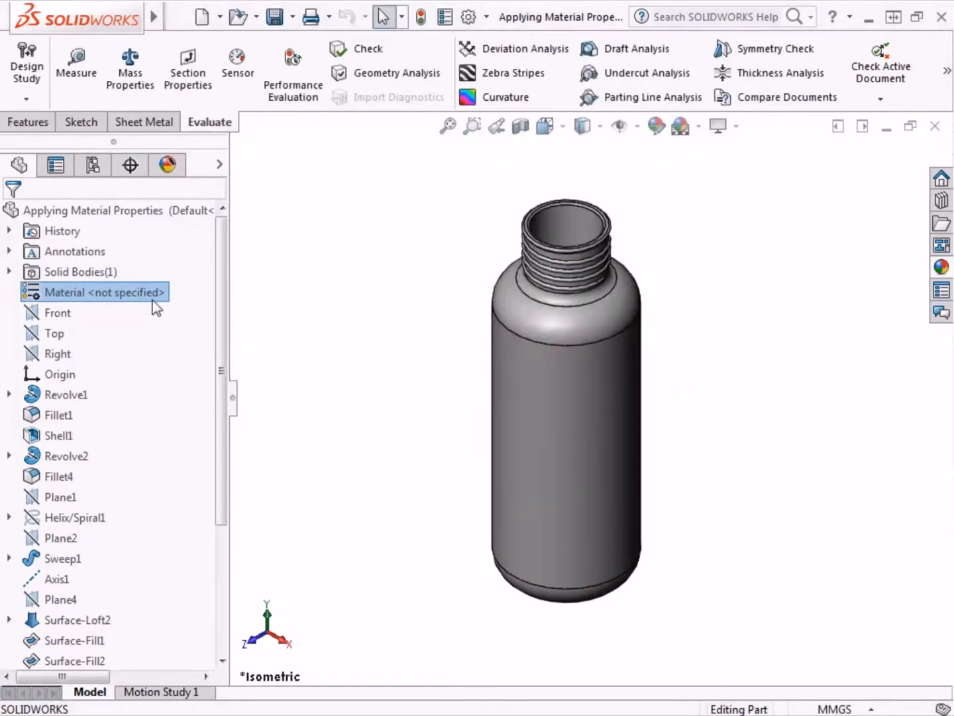
right_click(104, 292)
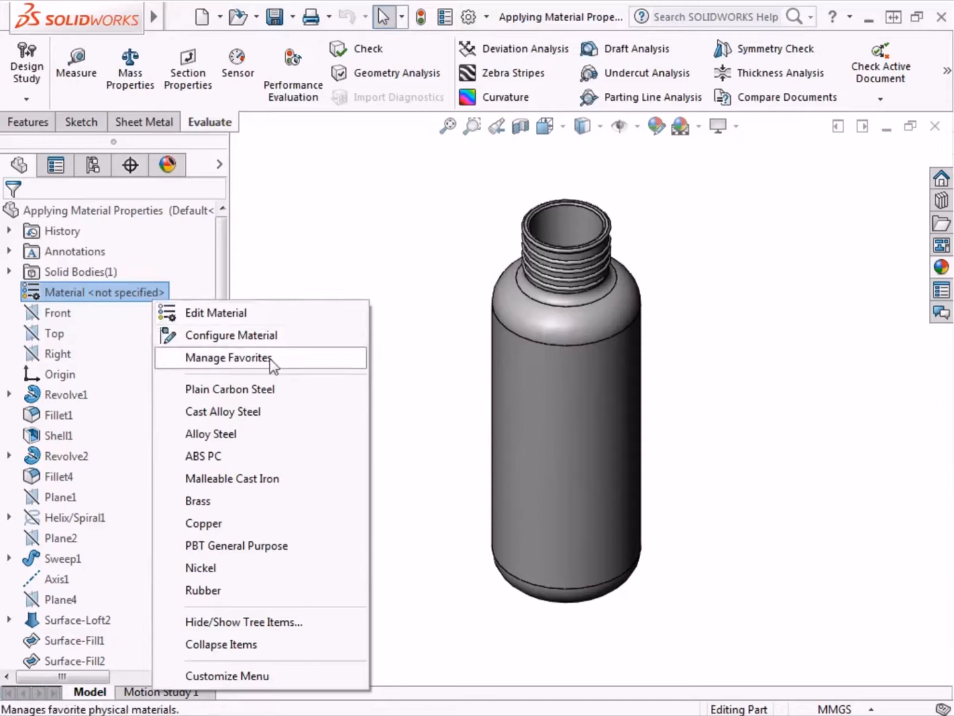
mouse_move(277, 366)
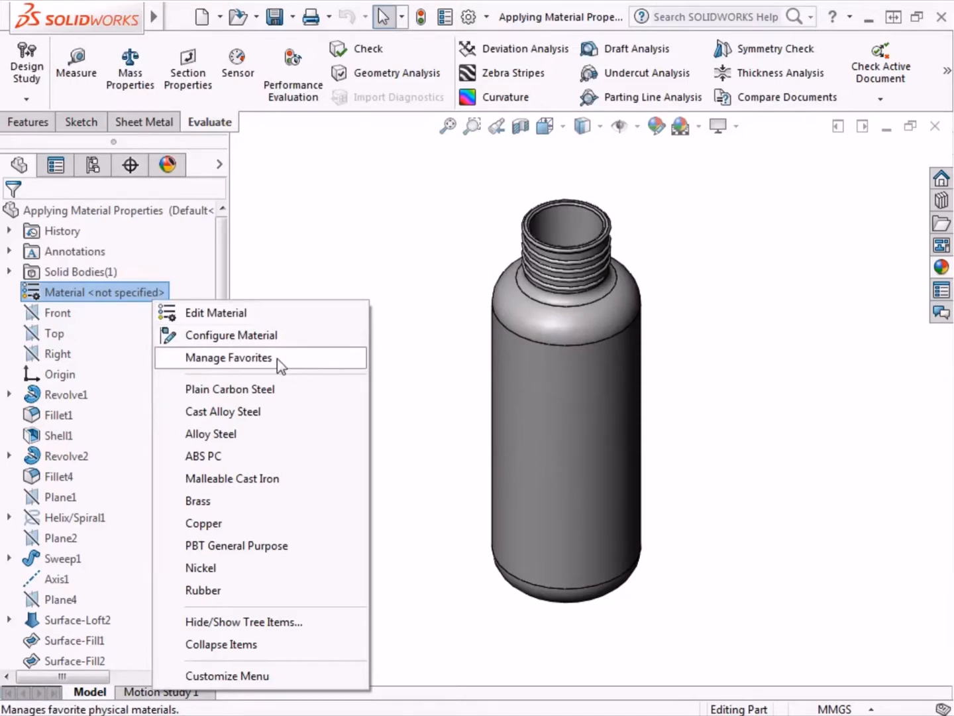
mouse_move(287, 597)
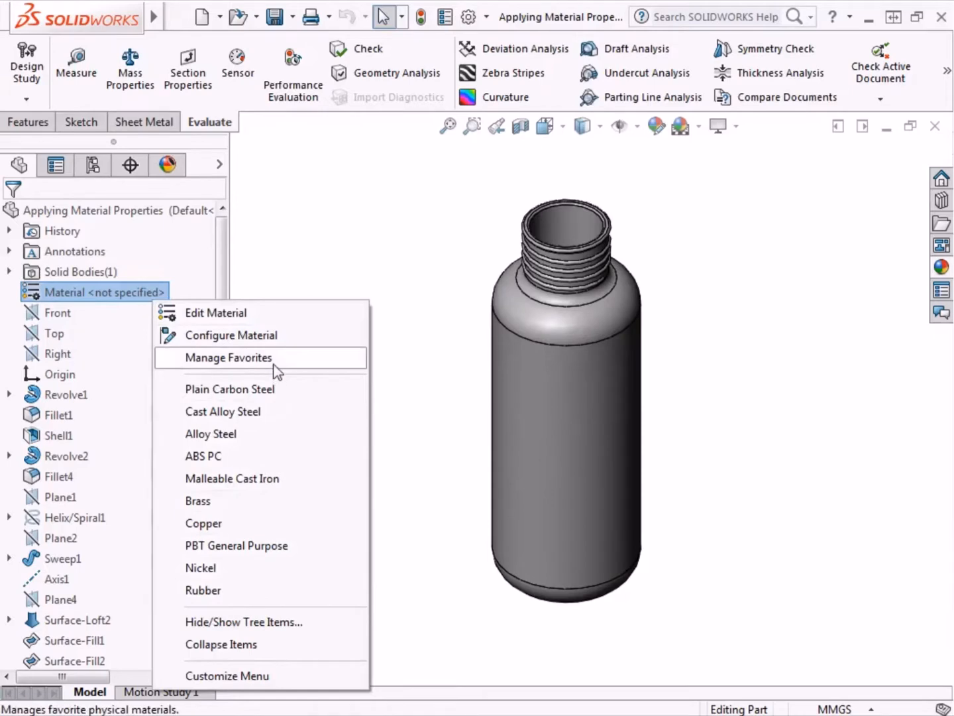
click(228, 357)
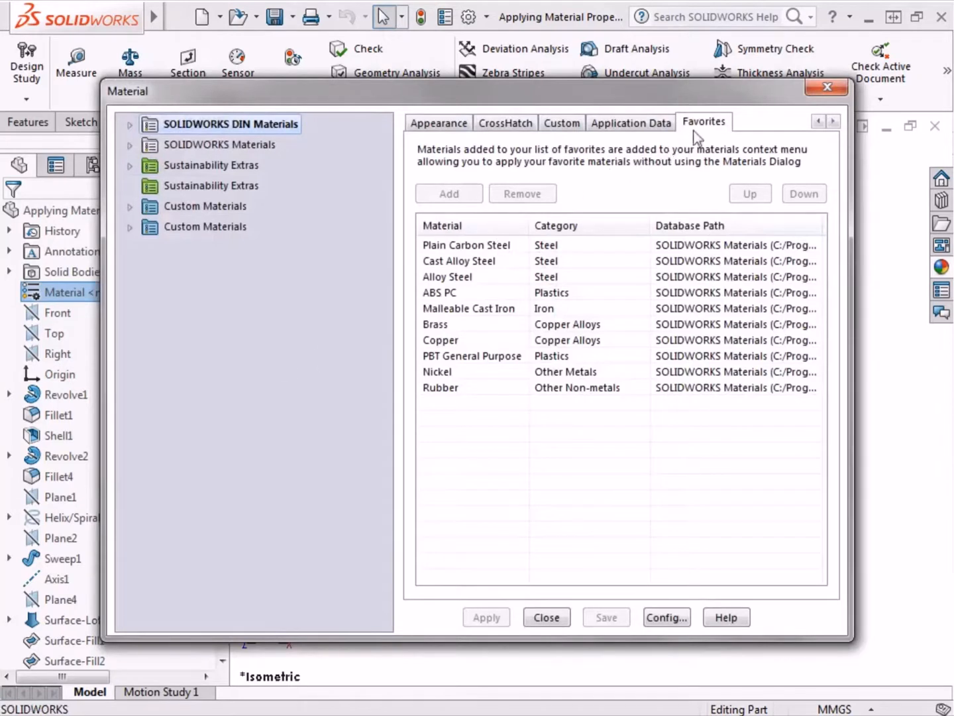
mouse_move(699, 136)
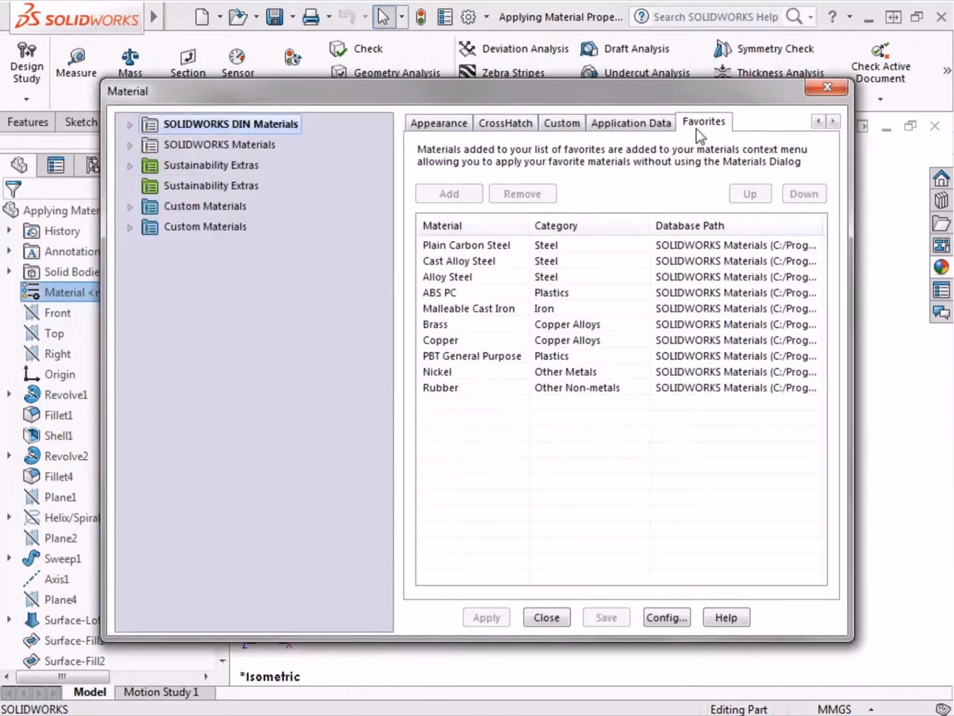
mouse_move(502, 444)
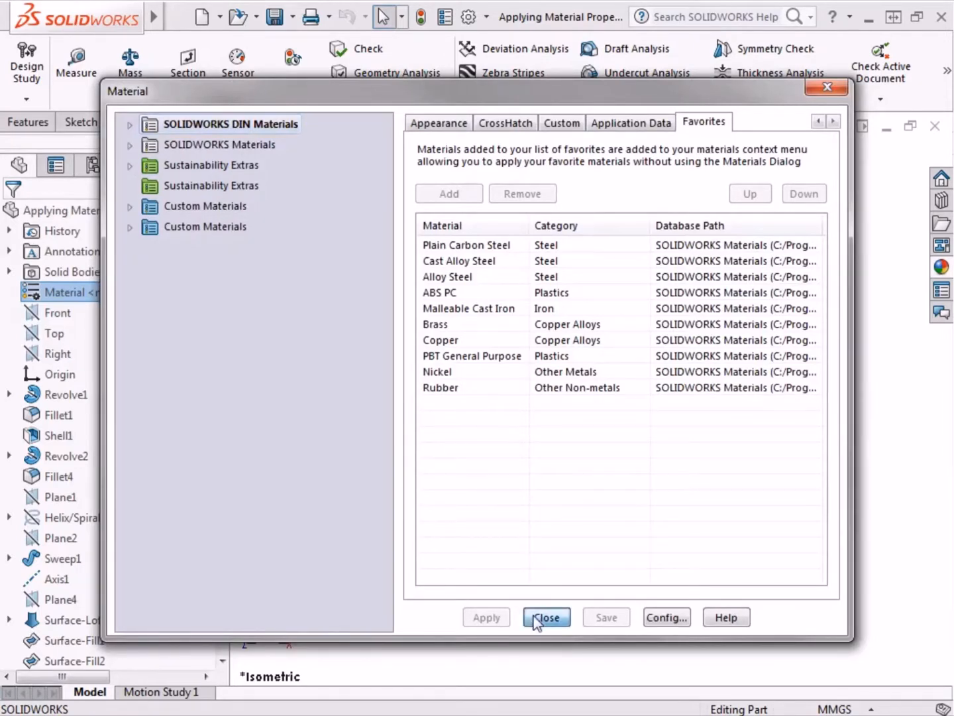
click(546, 617)
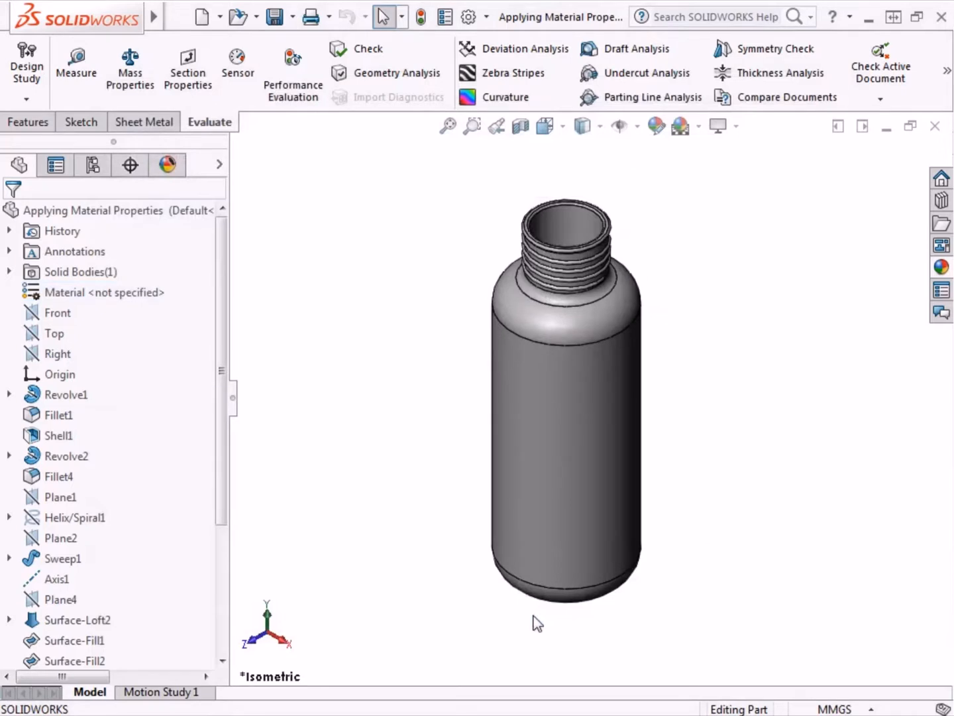
mouse_move(381, 491)
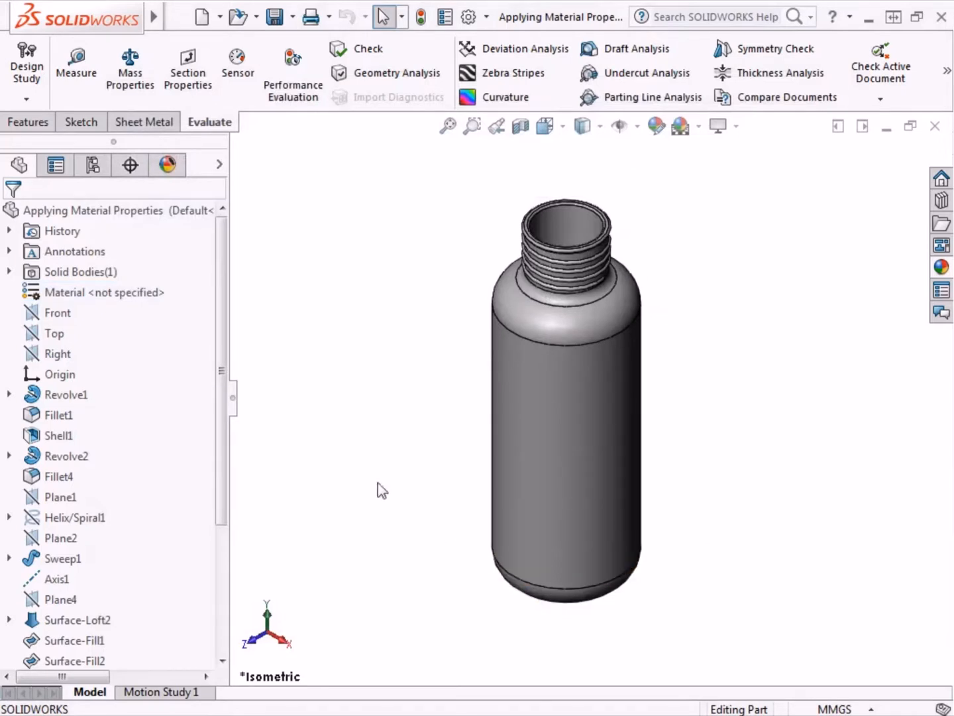
Assign AISI 304 from the Steel materials to the bottle part.
right_click(104, 292)
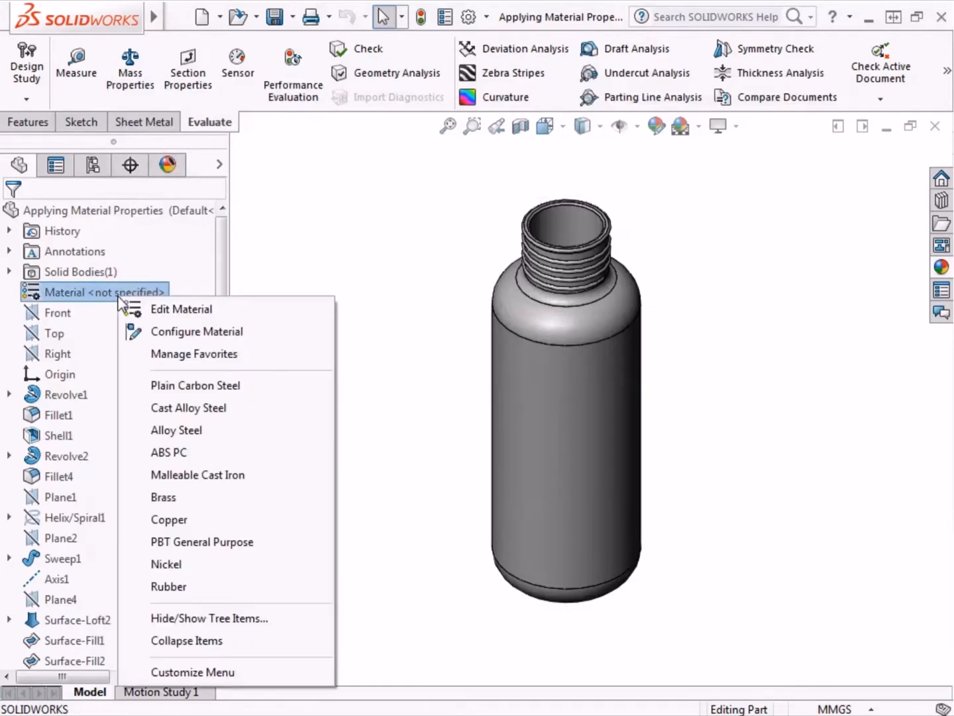
mouse_move(181, 309)
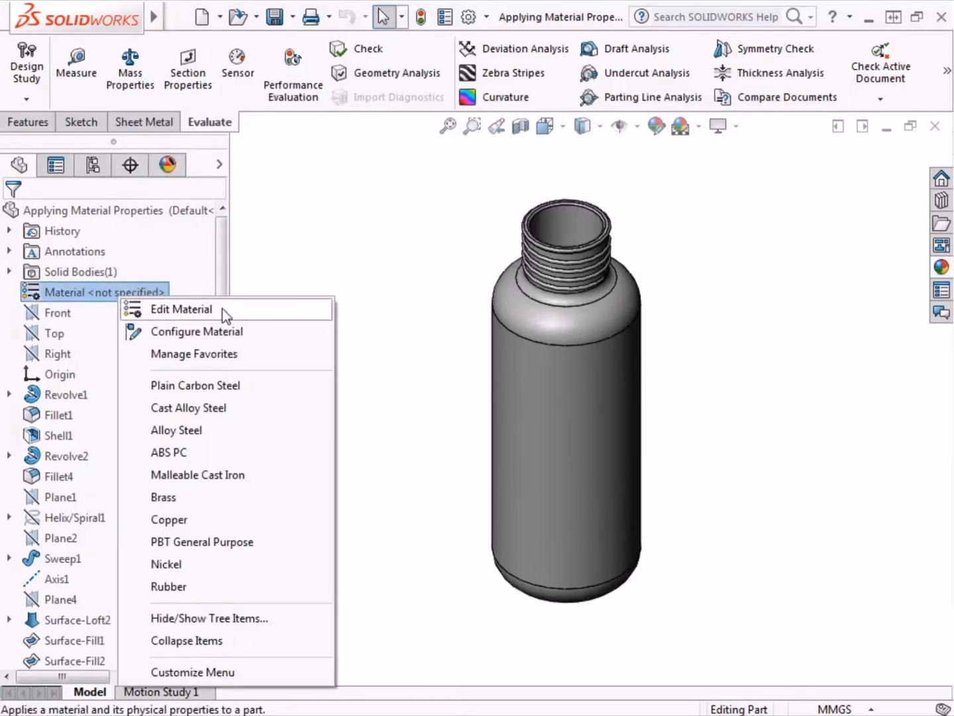
click(180, 308)
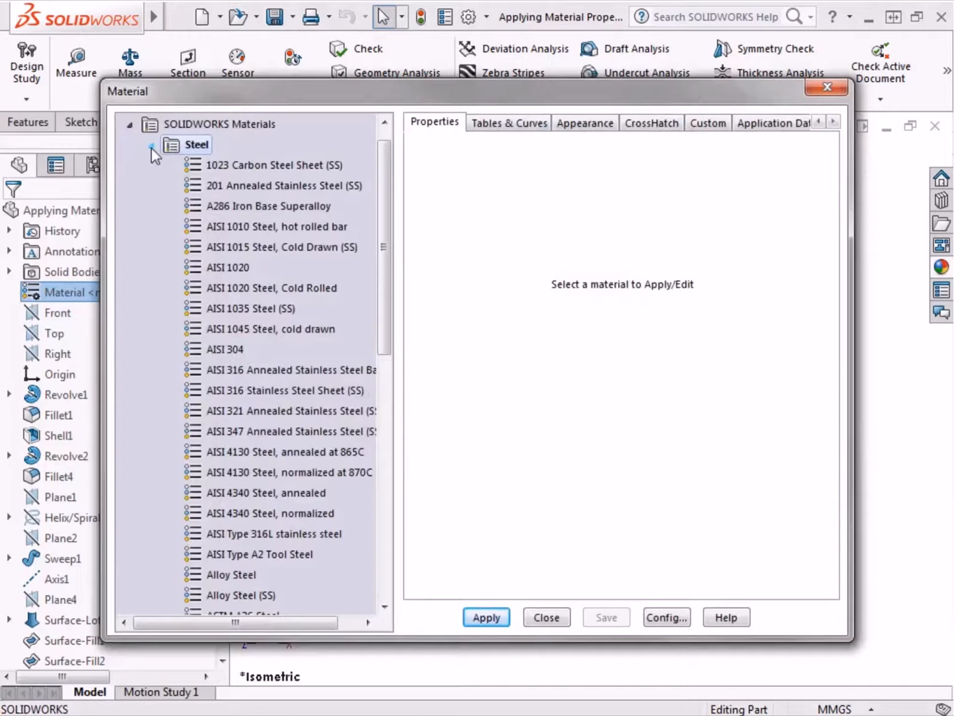
click(227, 349)
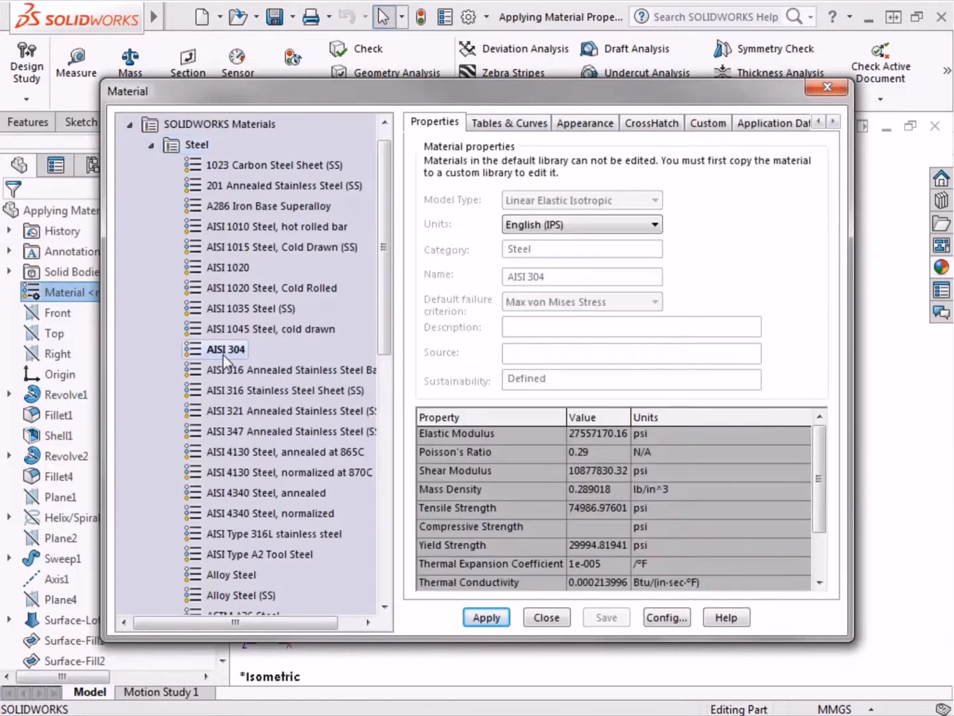
mouse_move(298, 386)
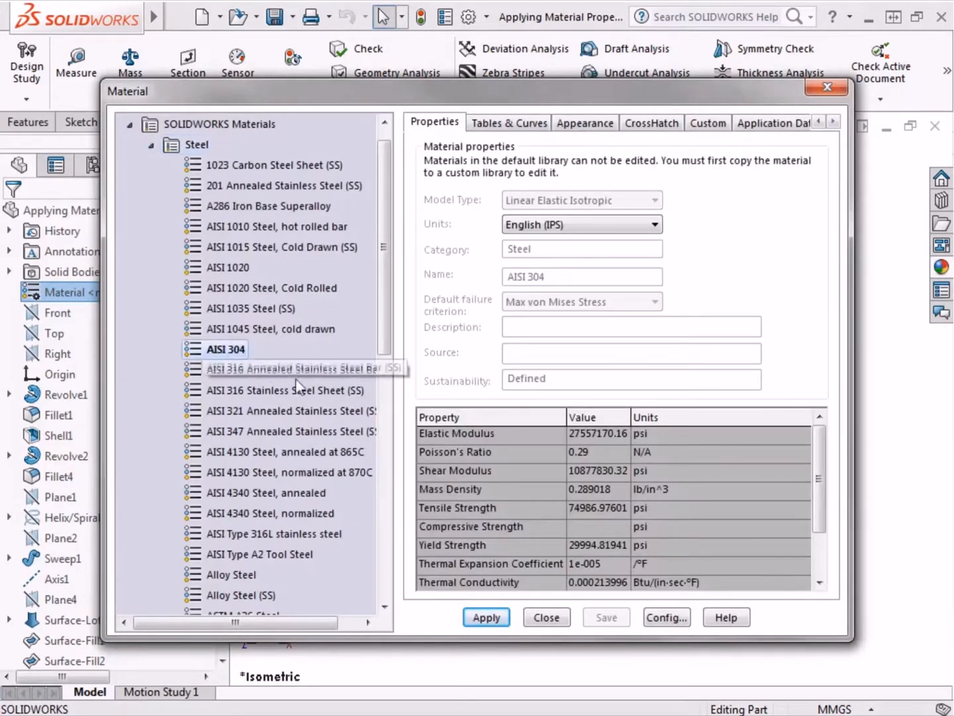
mouse_move(534, 590)
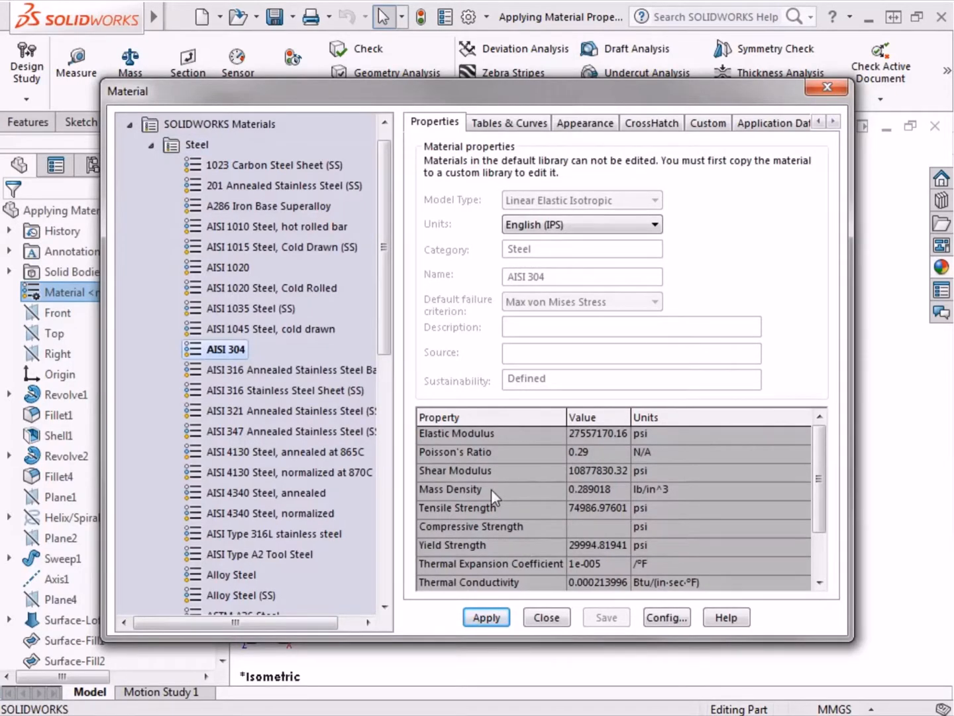
mouse_move(507, 517)
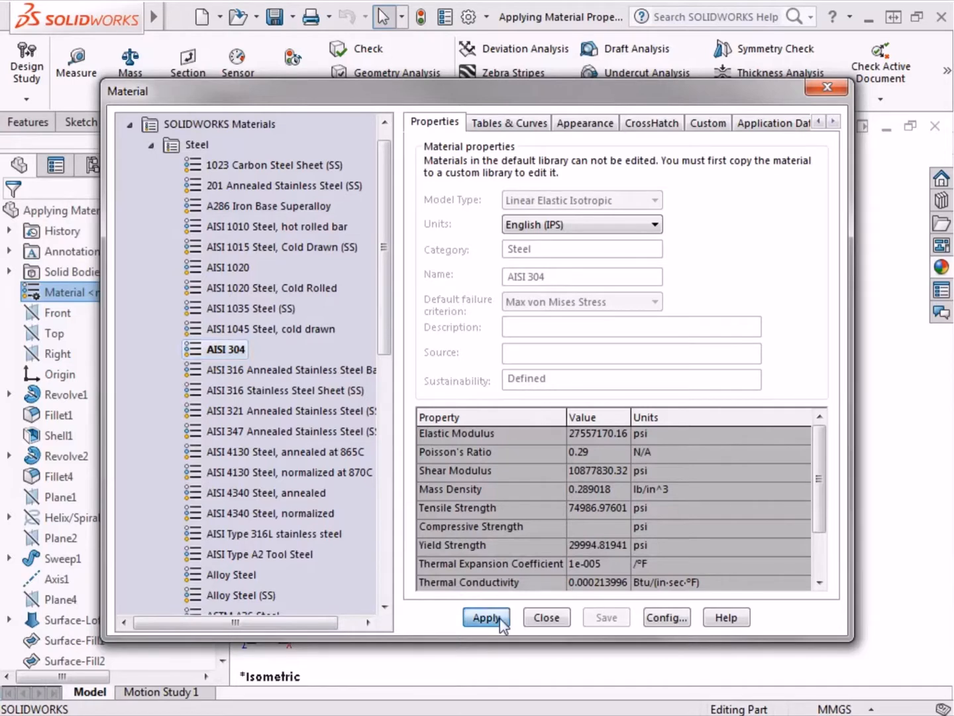
click(486, 617)
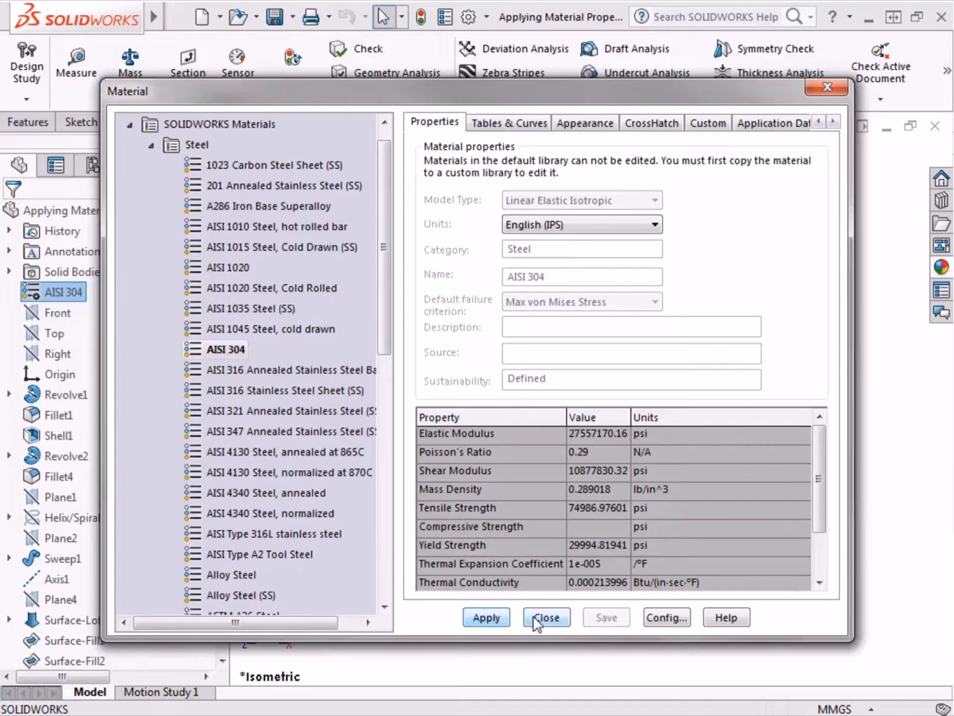
click(546, 617)
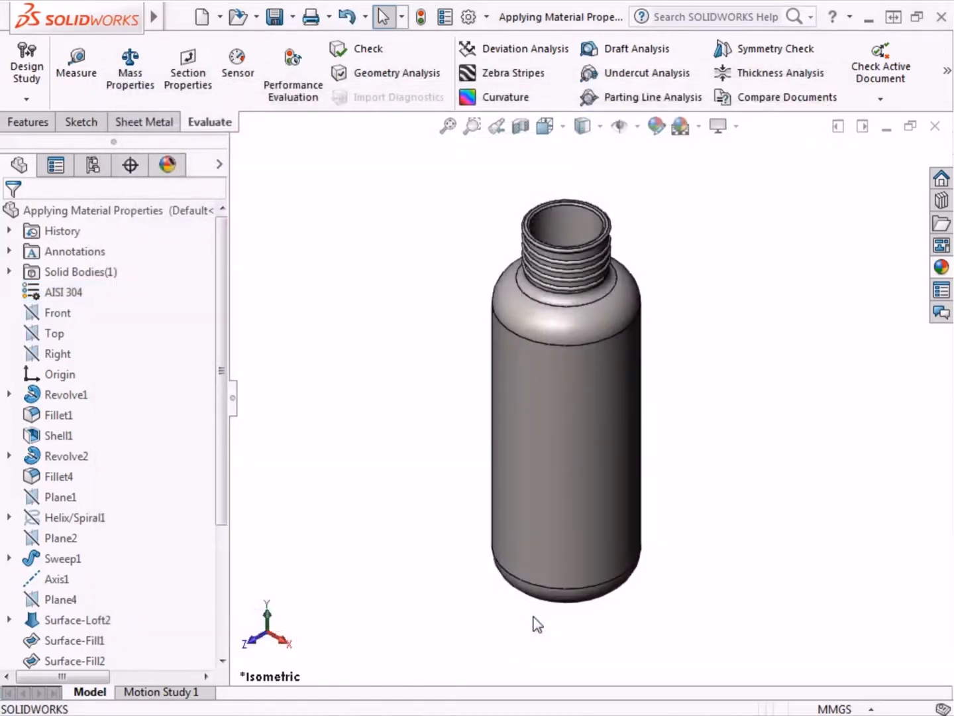
Enable RealView Graphics so the AISI 304 bottle renders as shiny metal.
click(63, 291)
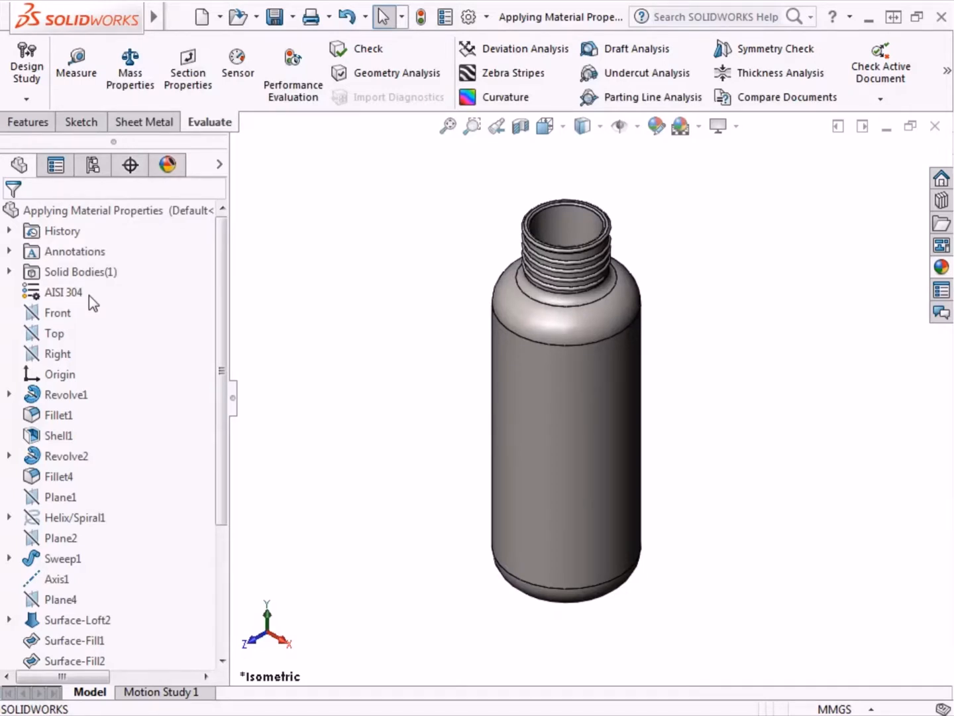
mouse_move(718, 126)
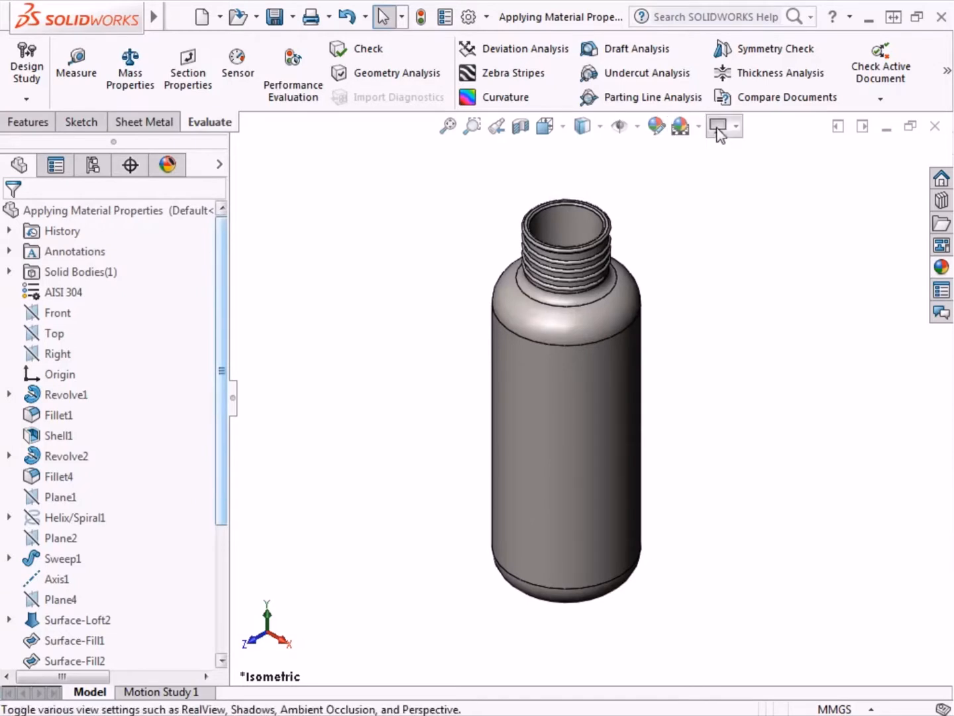
click(716, 126)
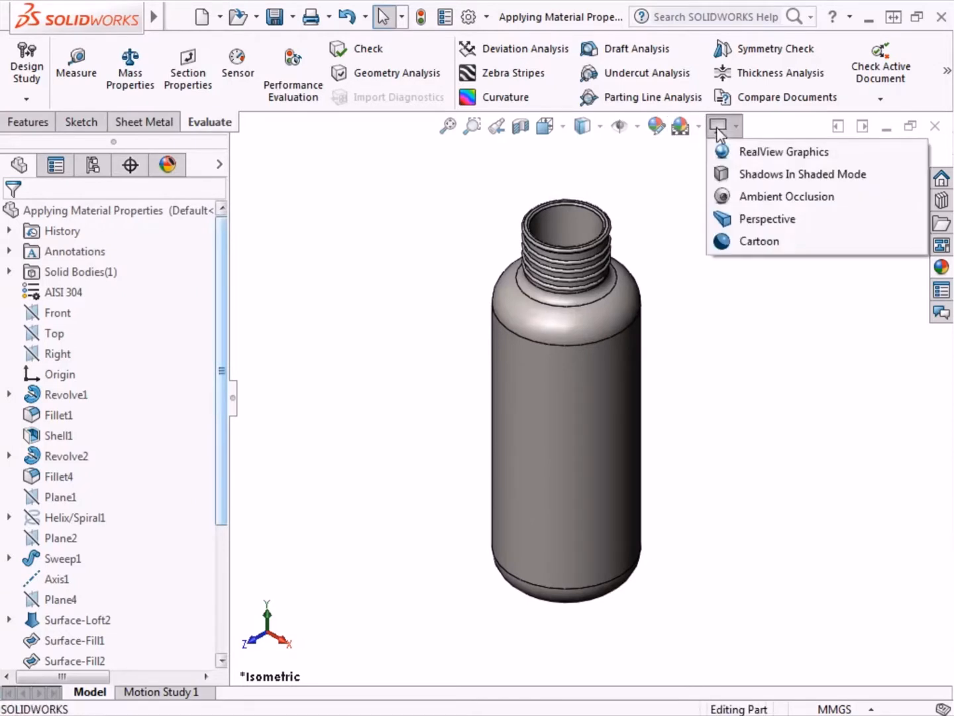
mouse_move(784, 151)
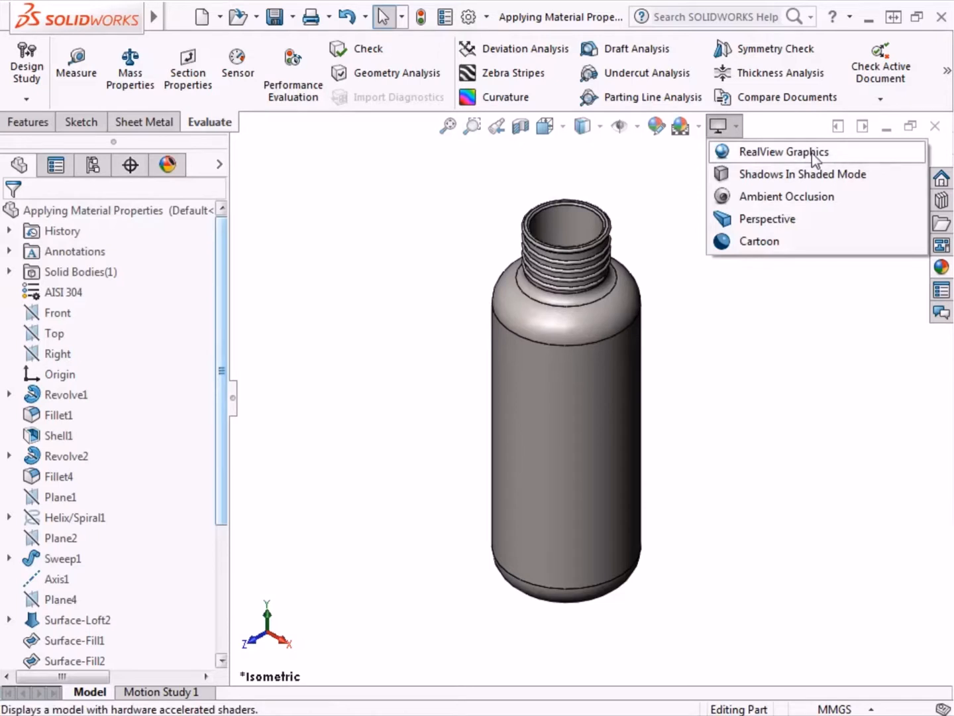
click(784, 151)
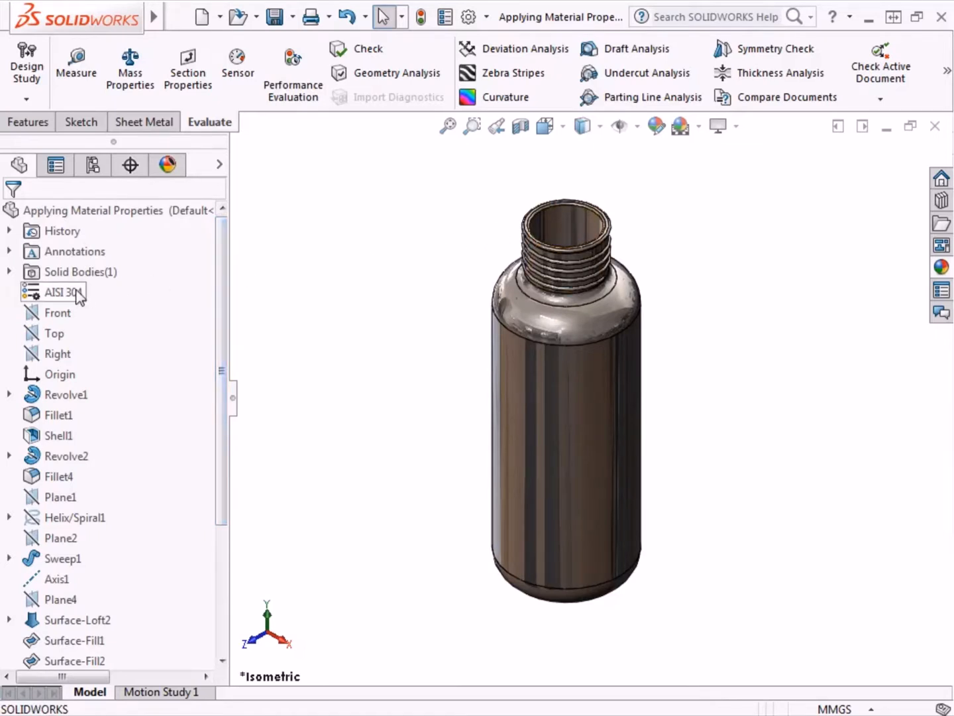
Add a Plastic configuration in the Configure Material table and open its material choice.
right_click(57, 292)
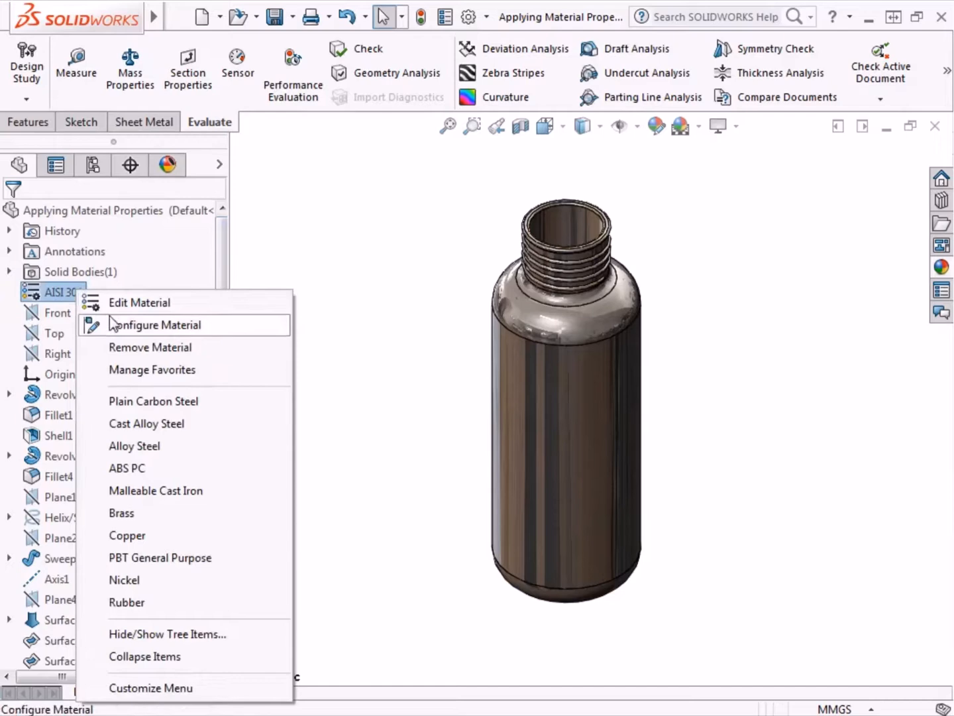
click(156, 325)
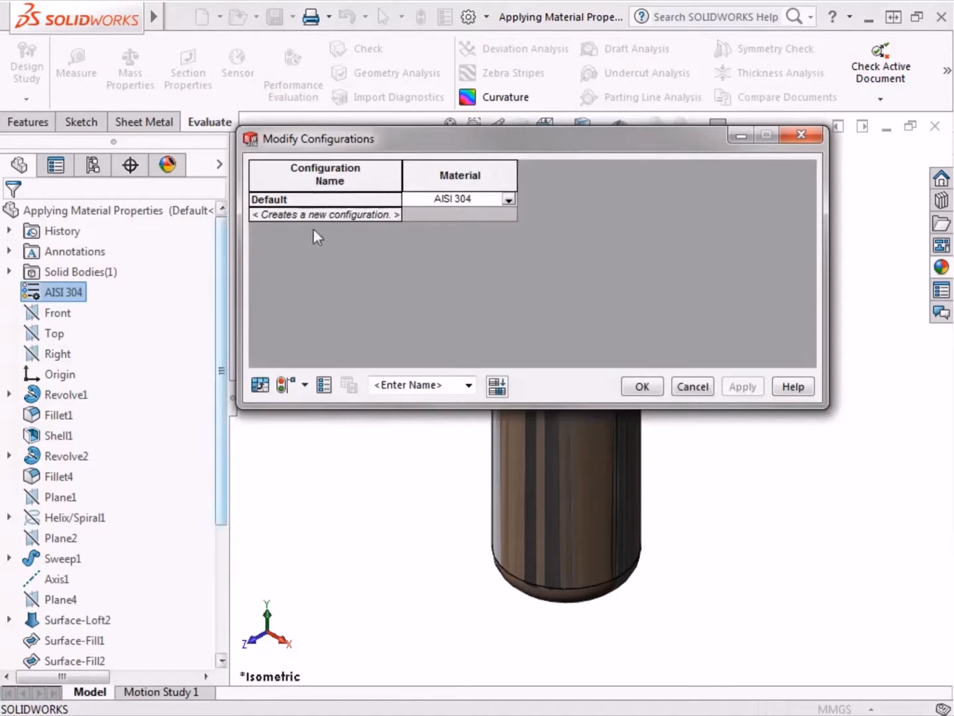
click(325, 214)
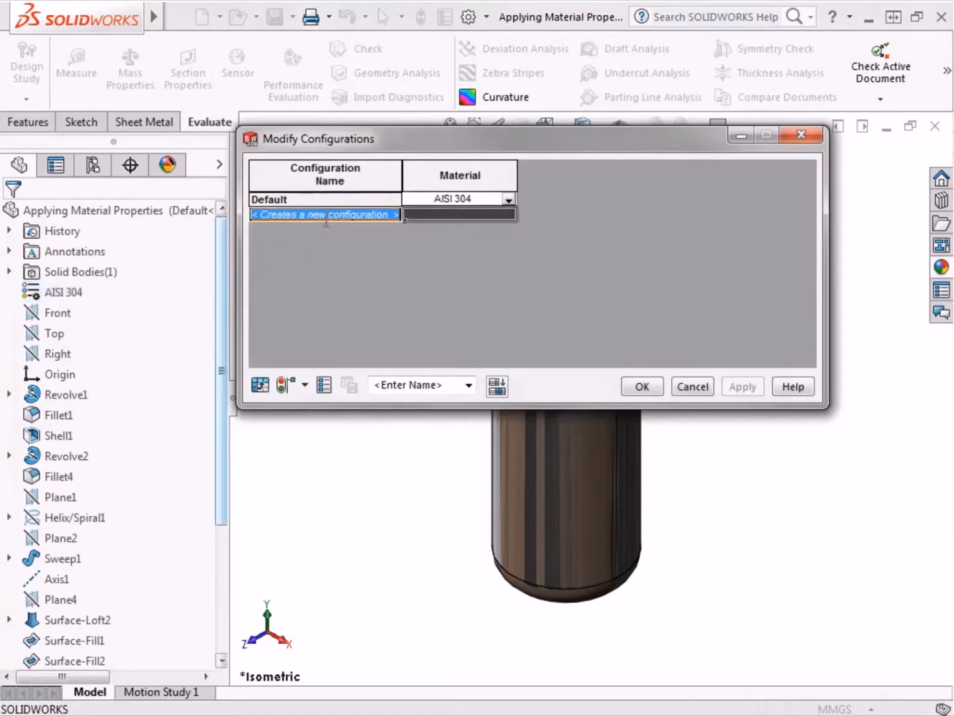
text(Plastic)
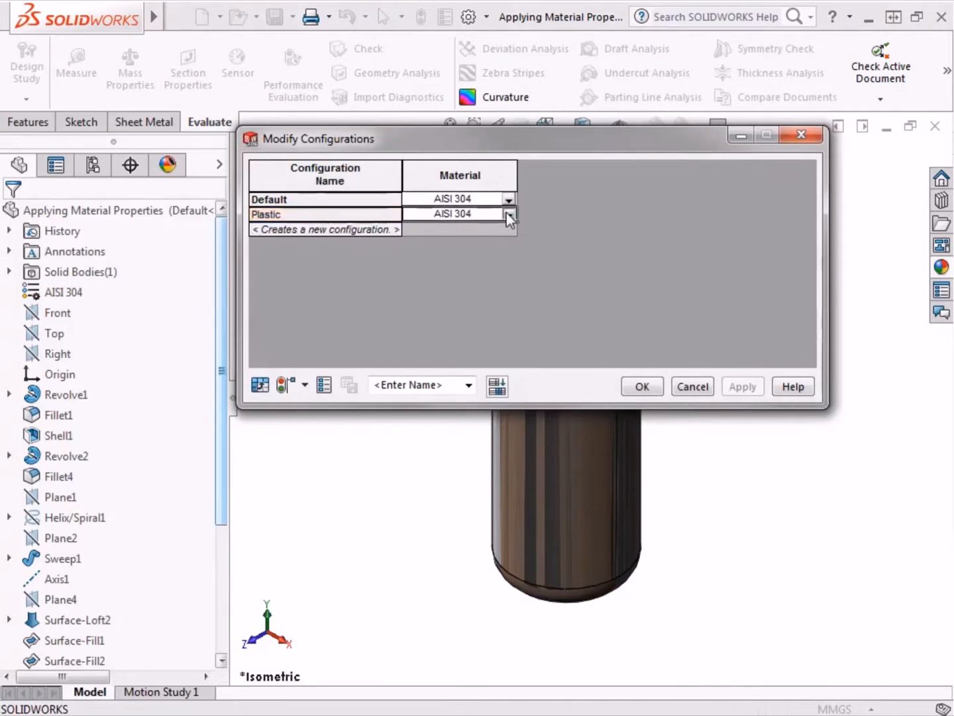
click(509, 214)
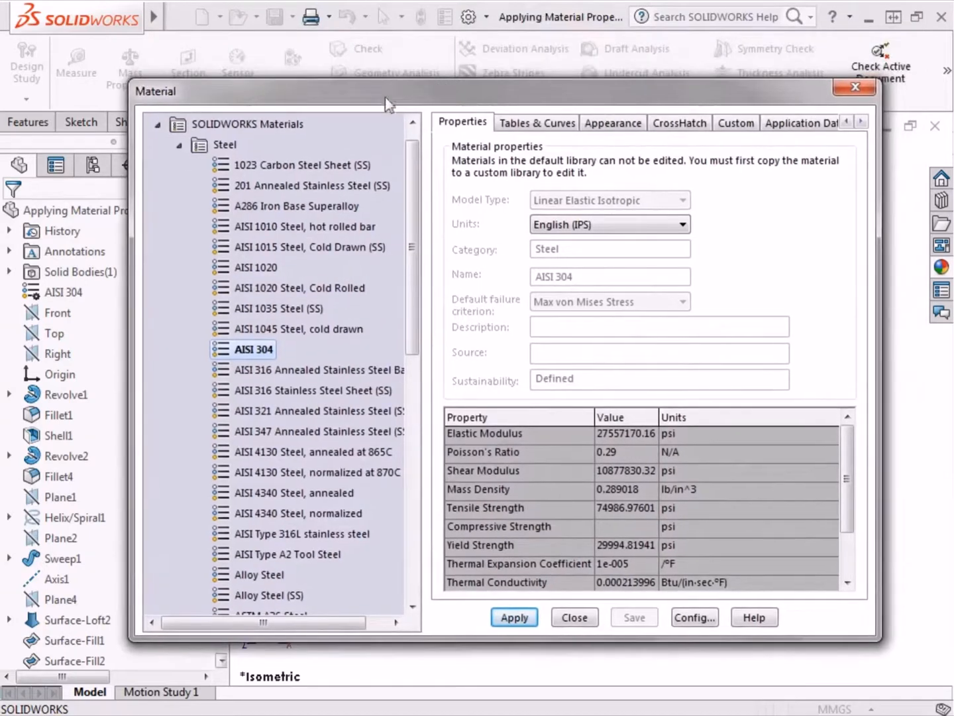
Apply PE High Density from Plastics to the Plastic configuration and confirm the table.
click(178, 144)
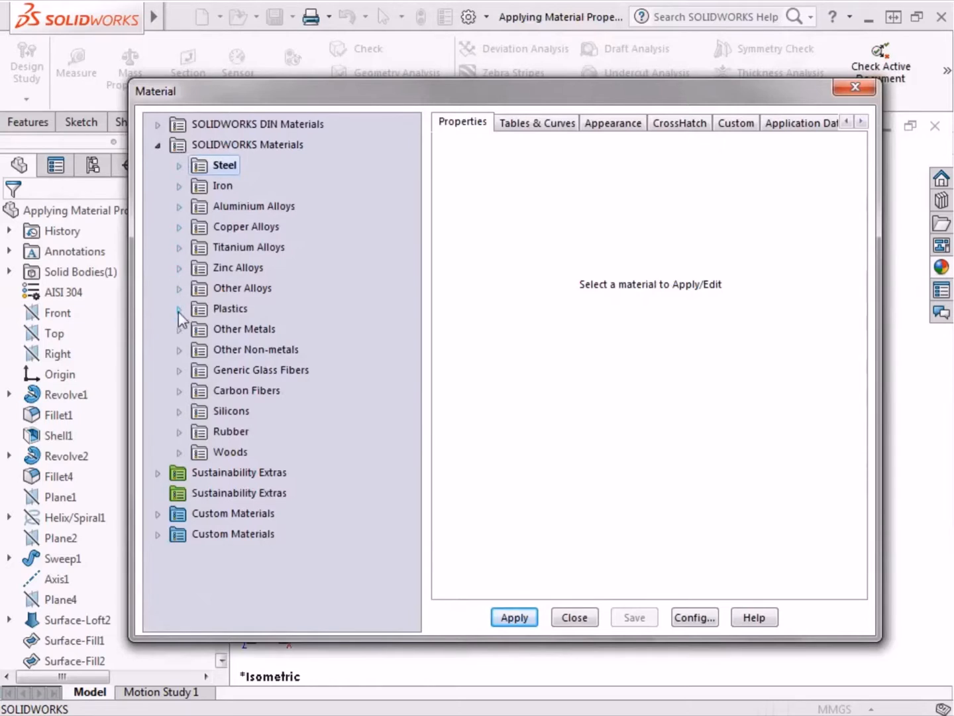
click(179, 308)
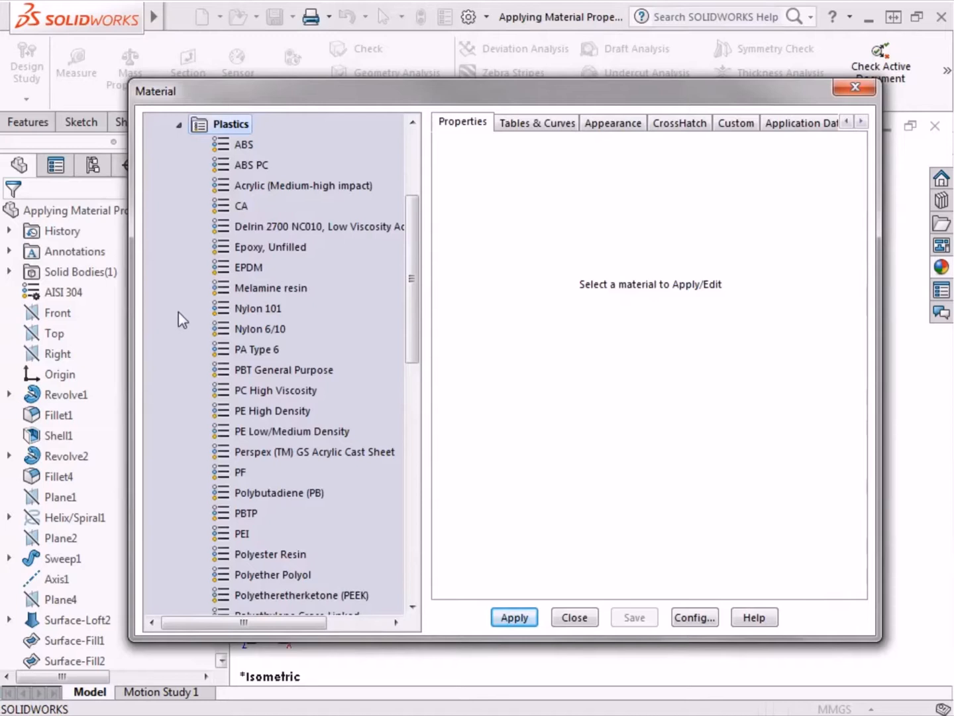
mouse_move(312, 411)
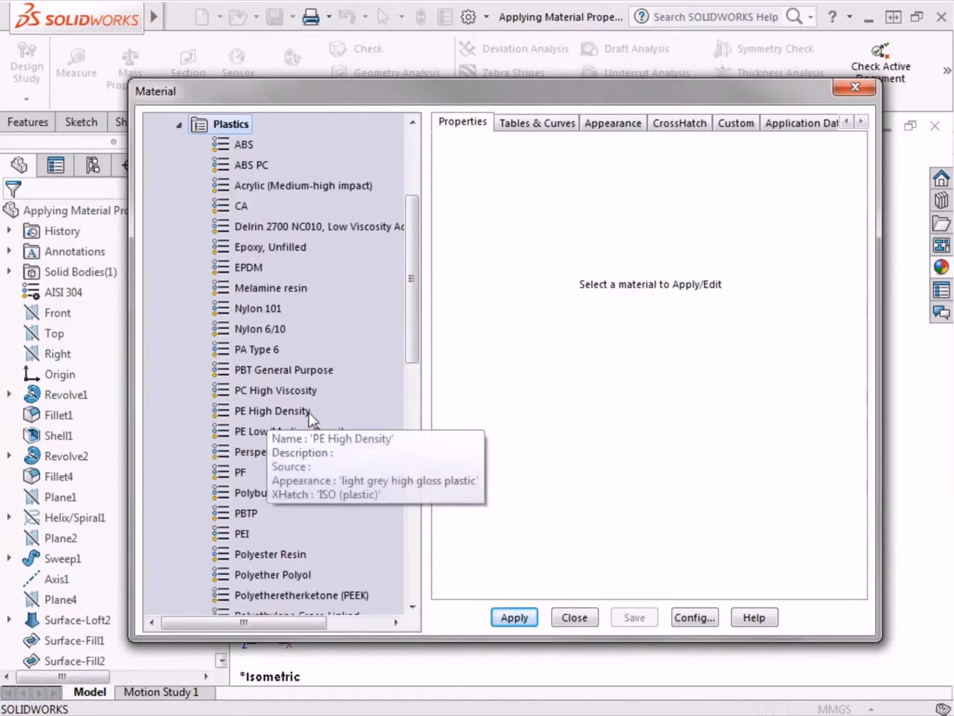
click(271, 410)
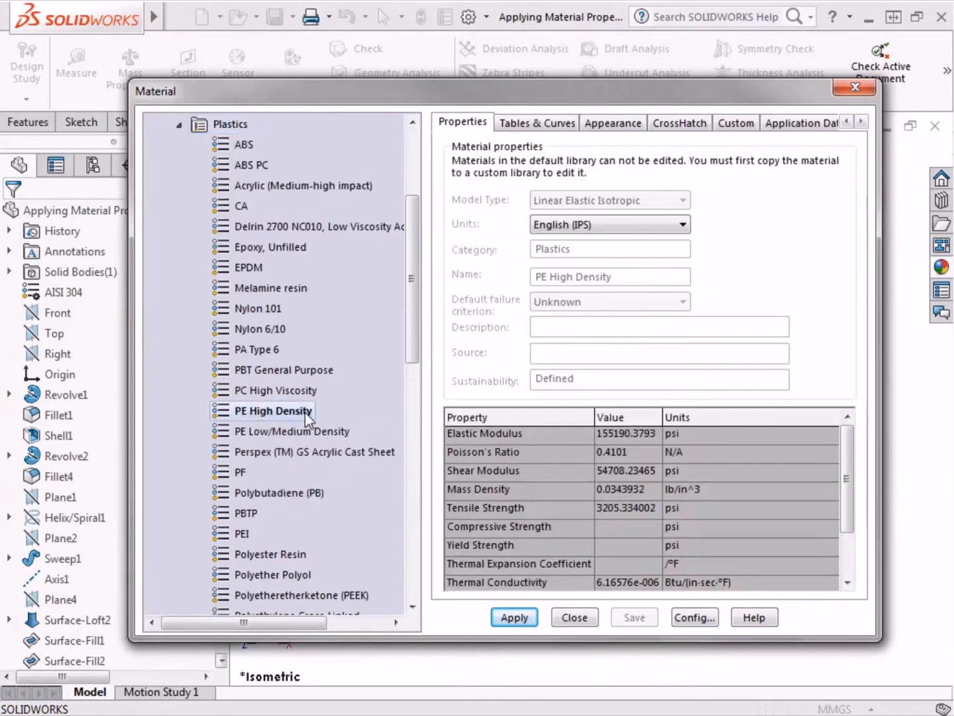
click(513, 617)
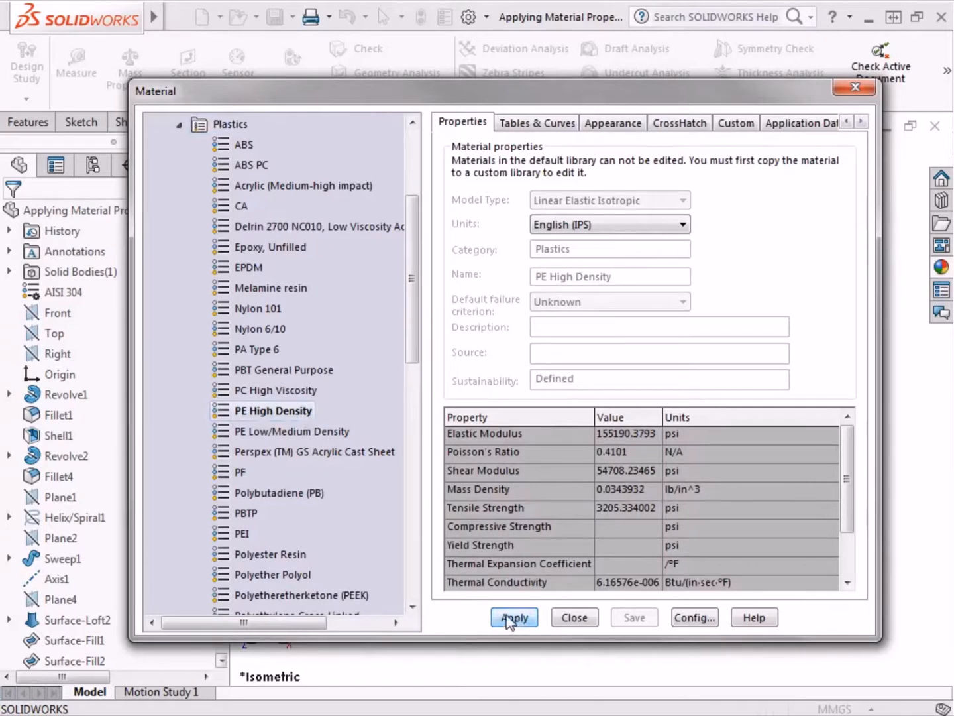
click(514, 617)
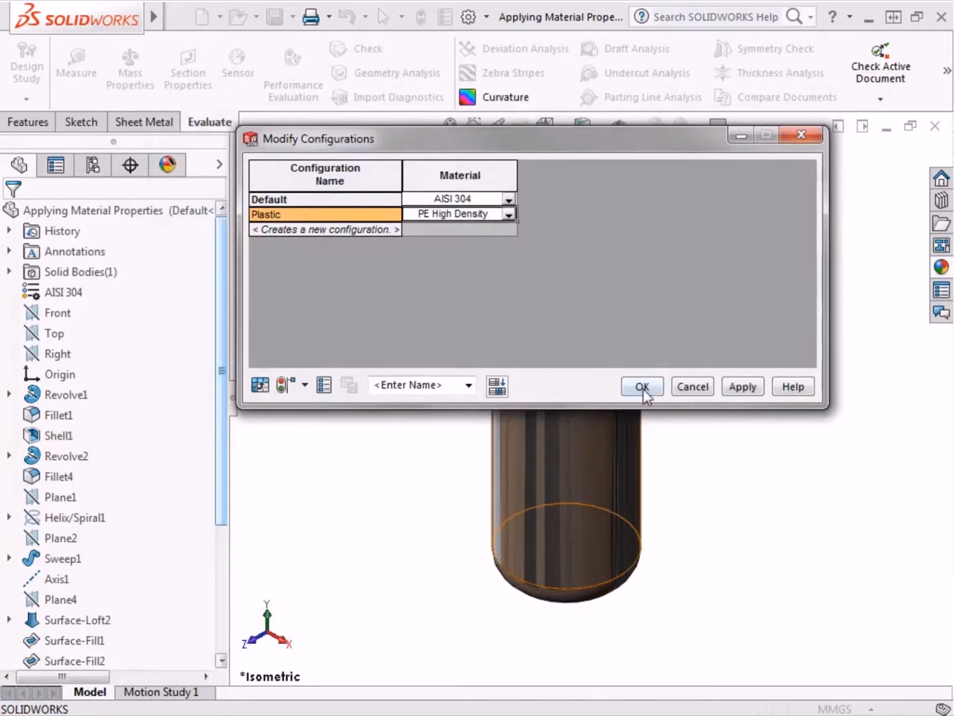
click(641, 387)
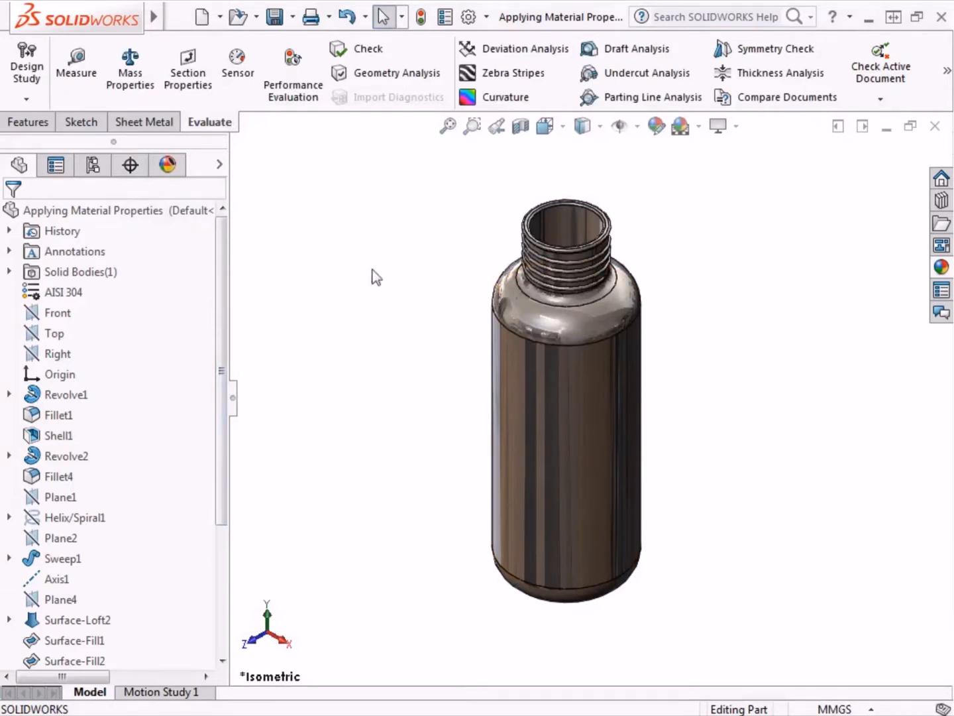
Show the bottle part's configuration list in the ConfigurationManager.
click(93, 166)
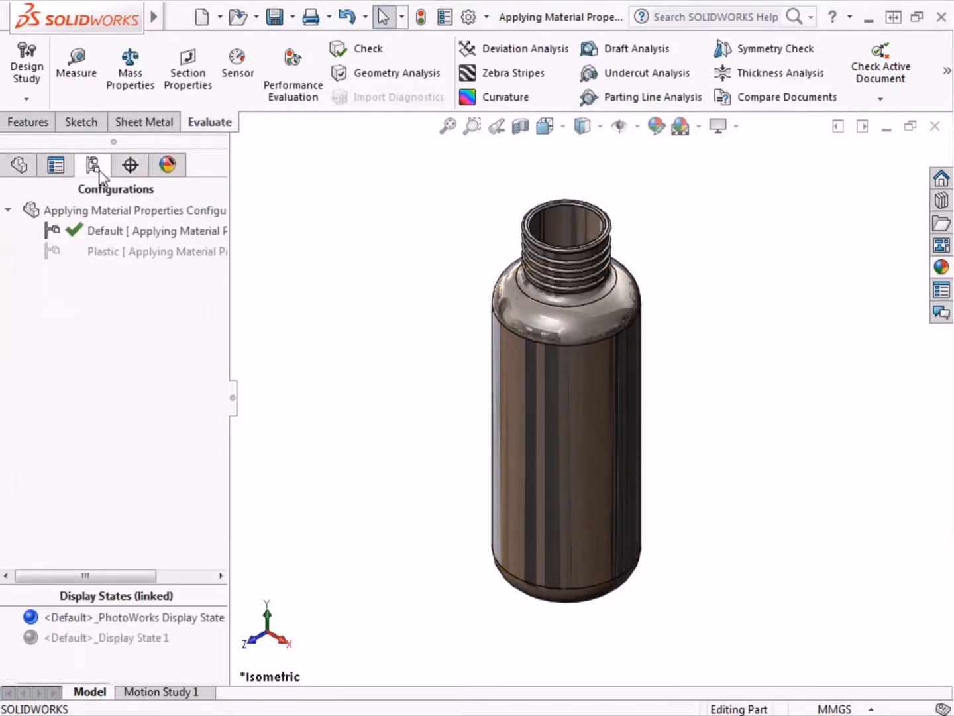
mouse_move(130, 164)
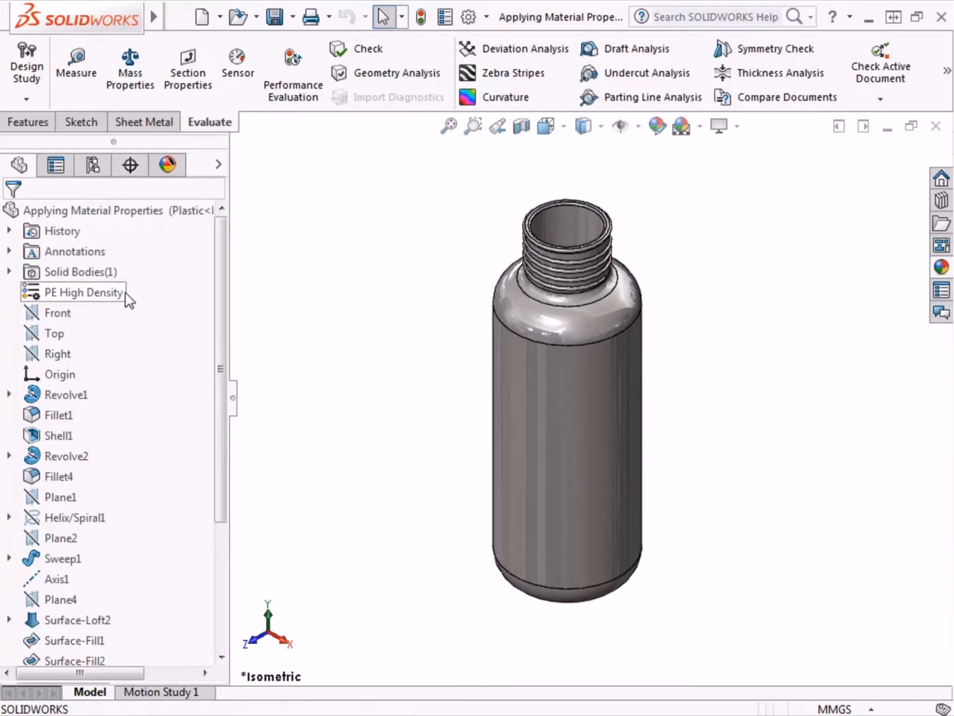
Copy PE High Density into the Custom Materials Plastic category and expand it.
right_click(84, 292)
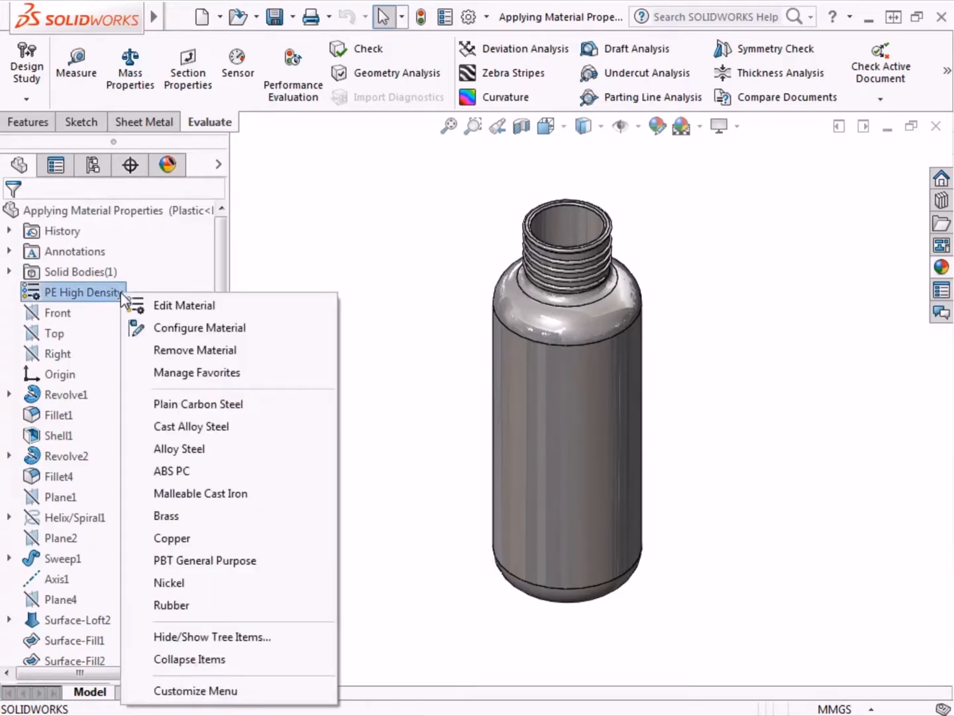
click(185, 305)
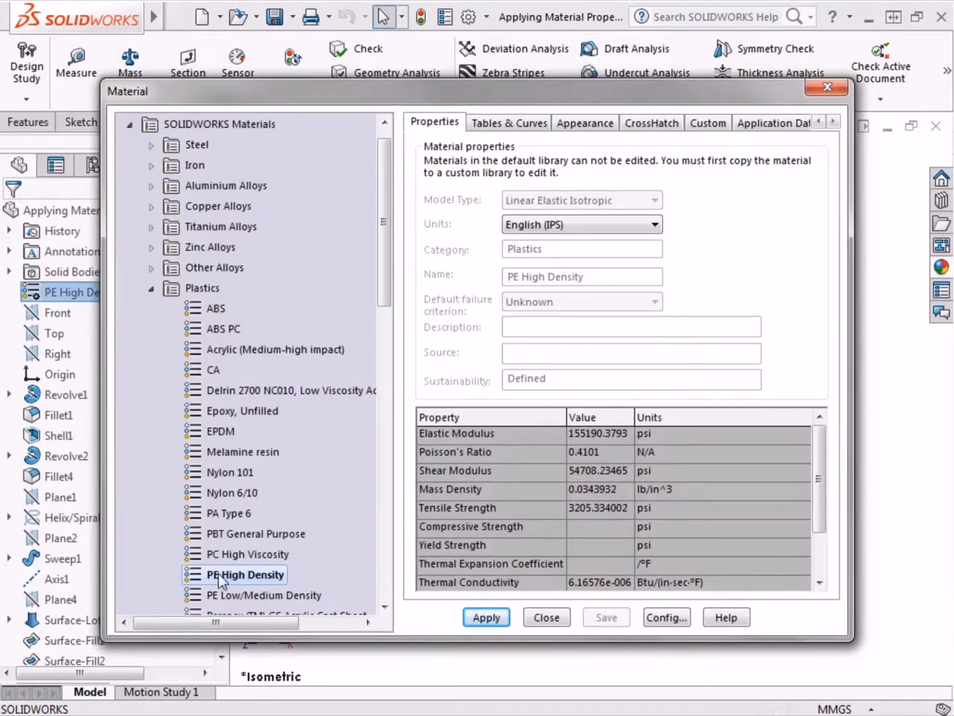
right_click(245, 574)
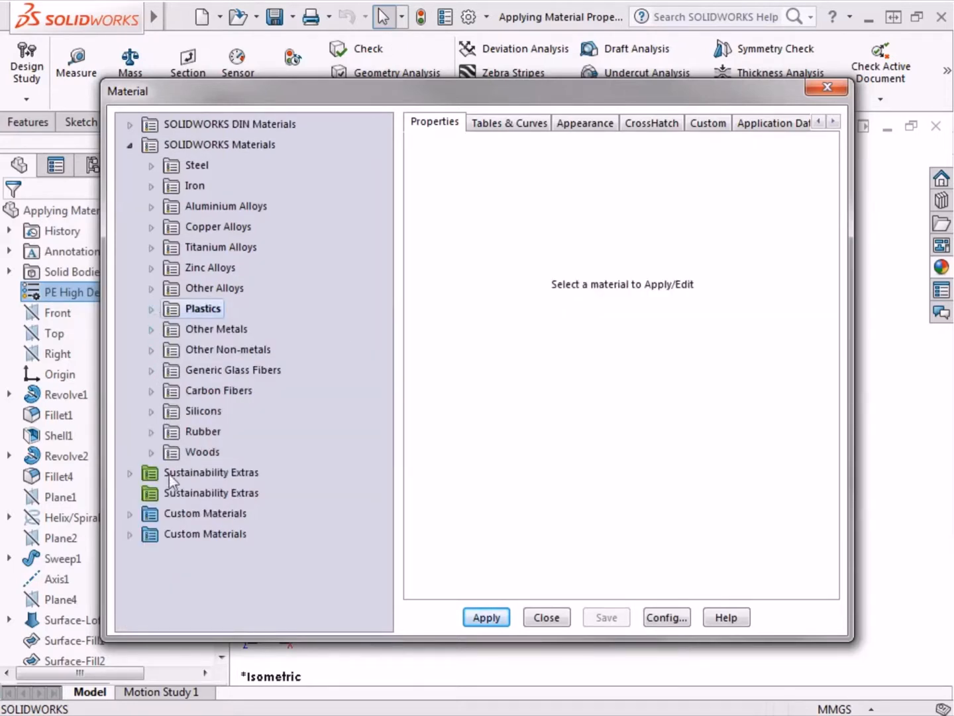
mouse_move(172, 523)
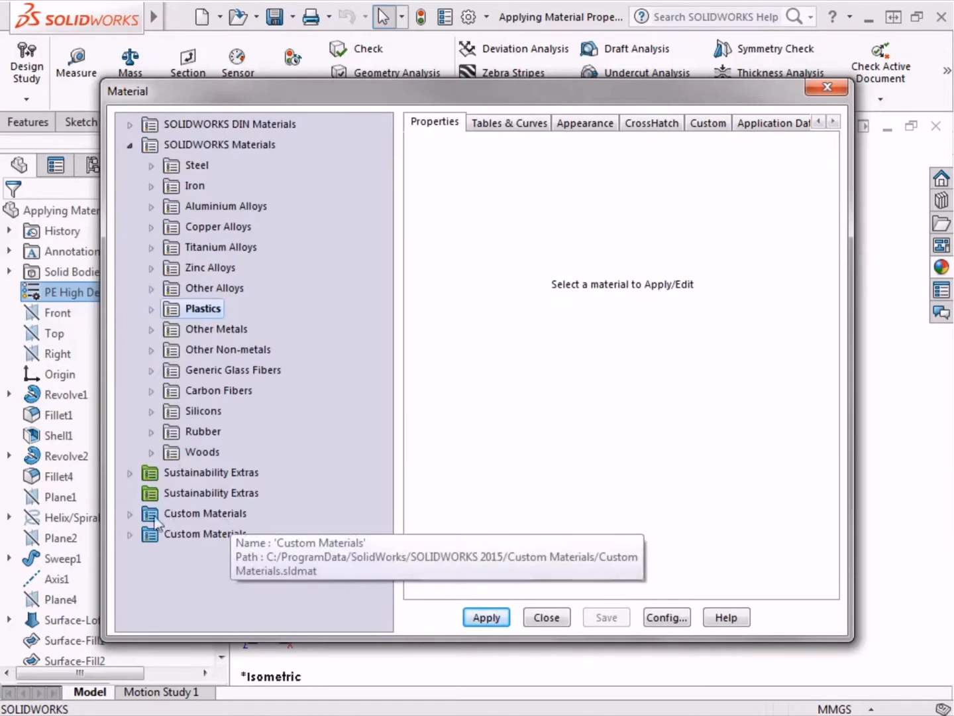
click(130, 514)
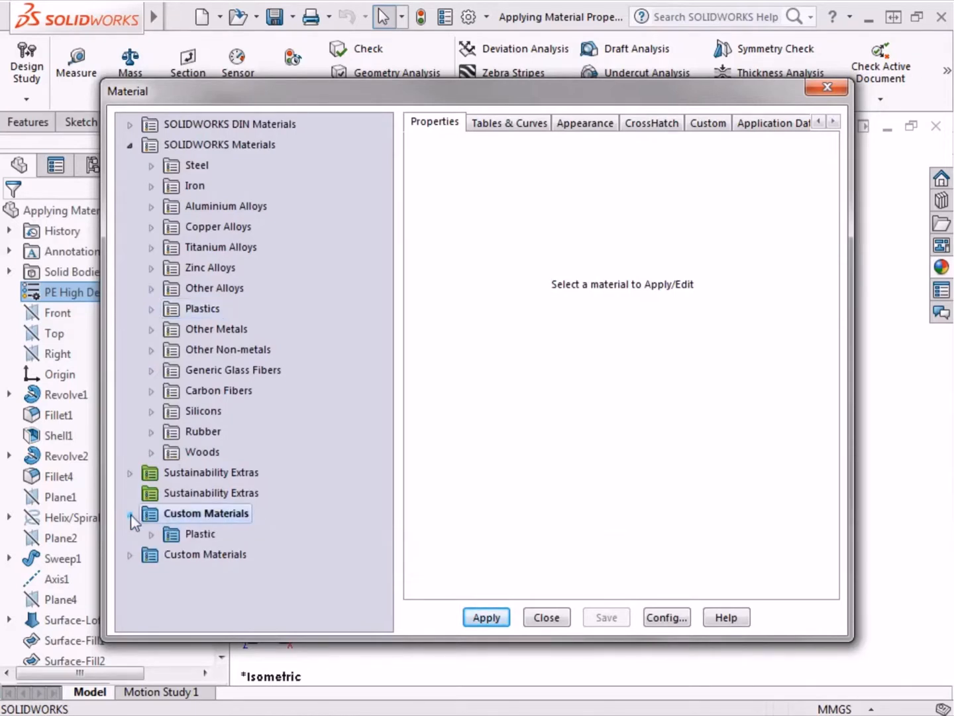
right_click(199, 534)
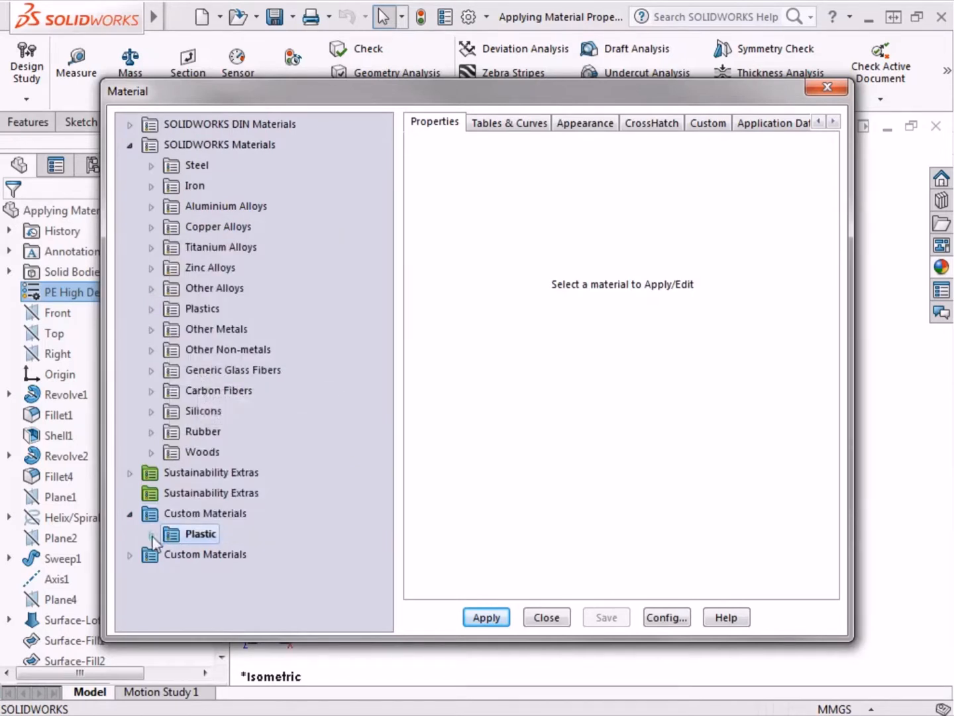
click(153, 534)
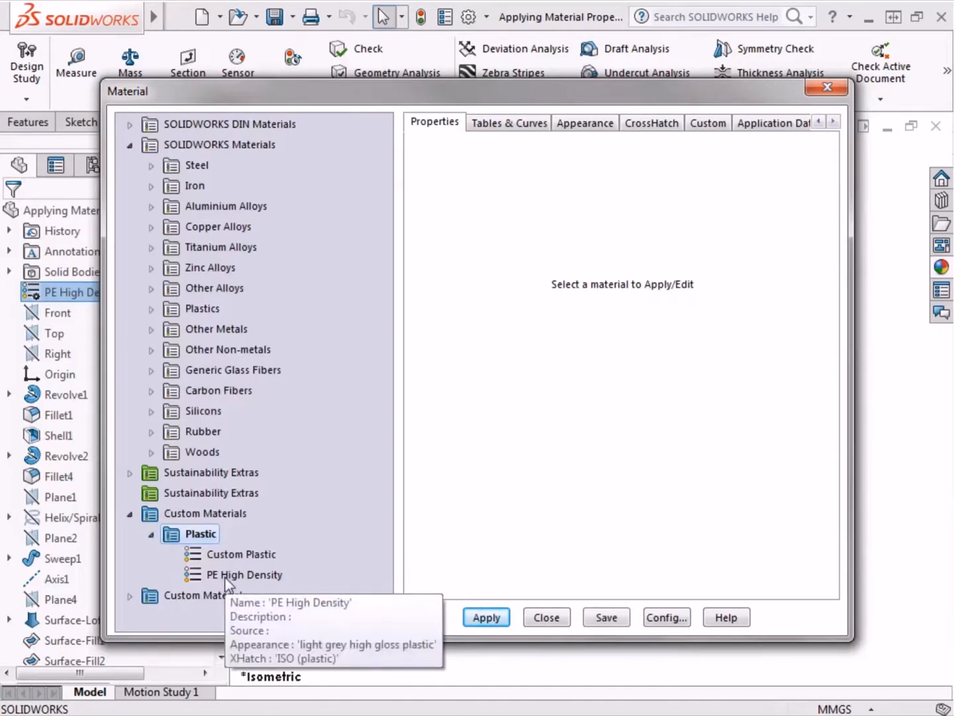
Rename the copied custom material to PE Reduced.
right_click(244, 574)
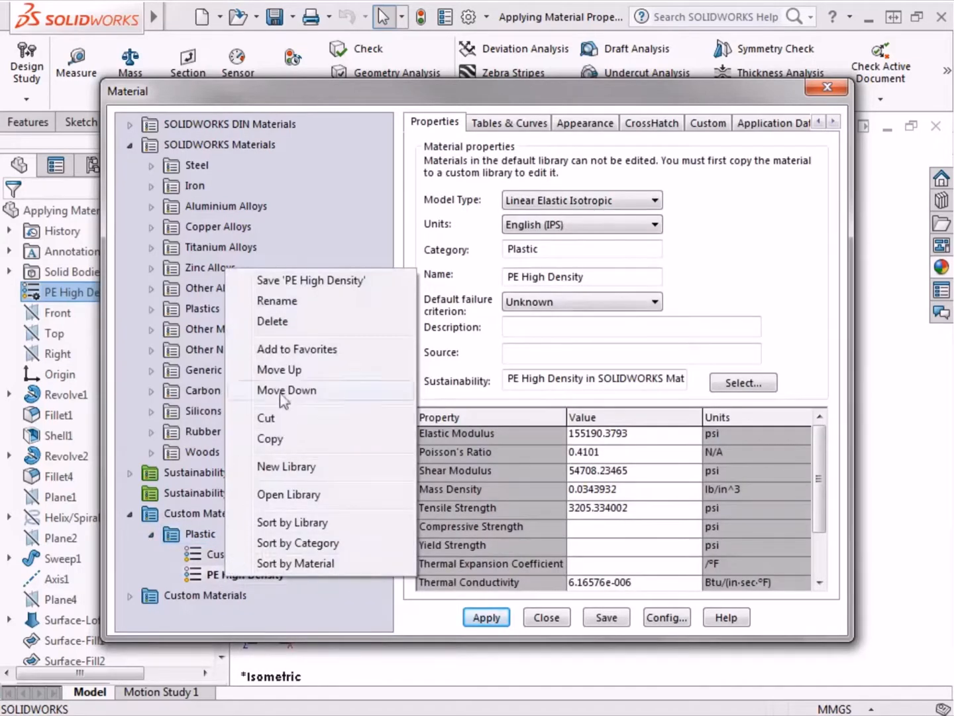
click(276, 300)
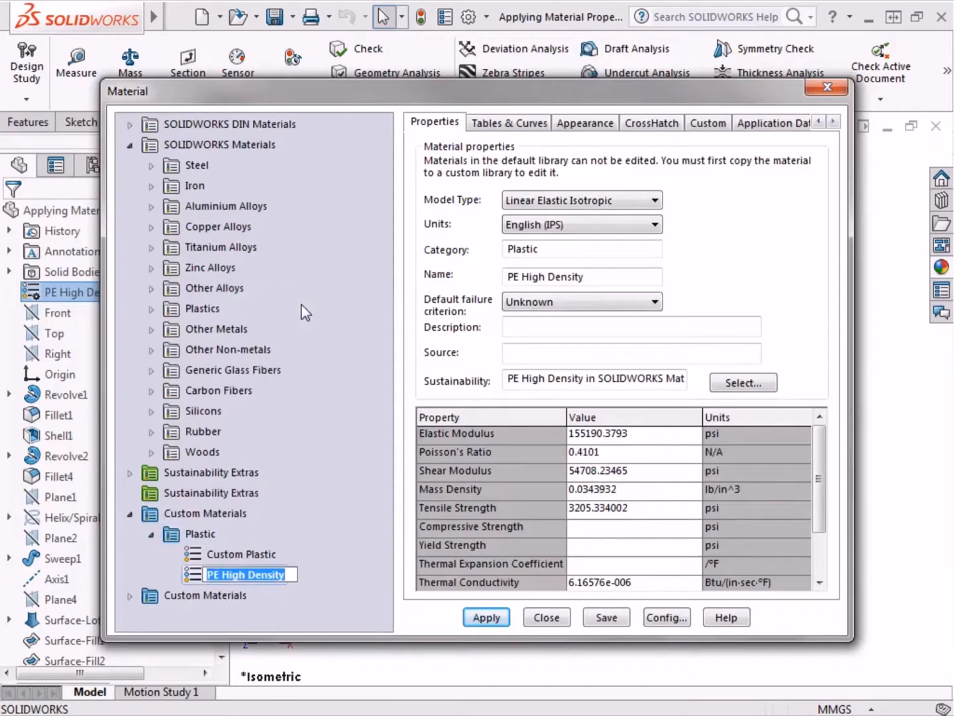
text(PE Reduced)
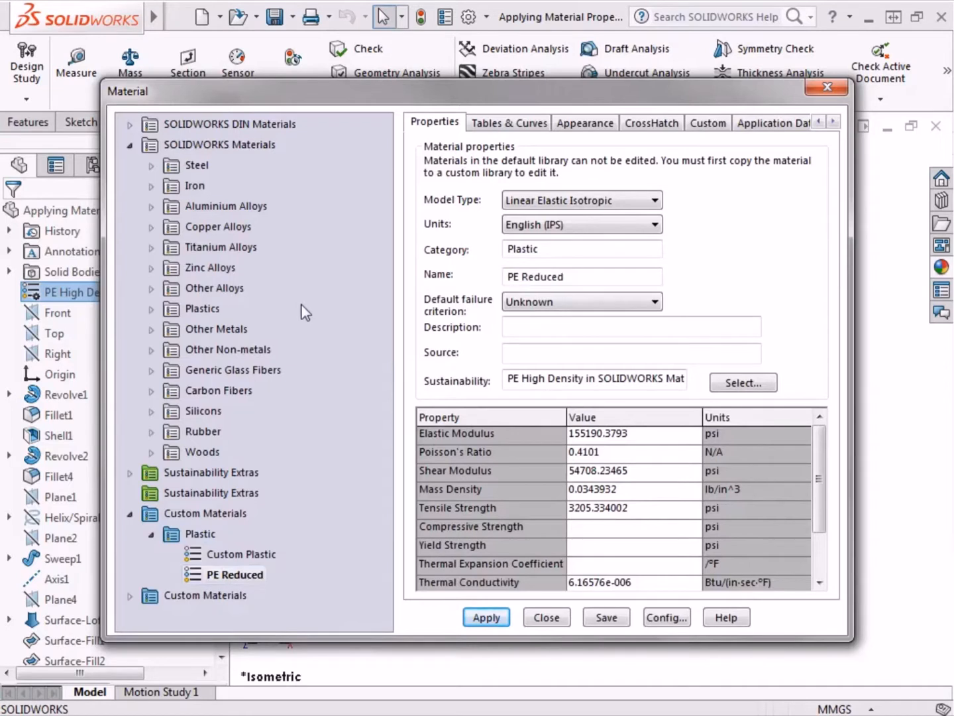
mouse_move(583, 372)
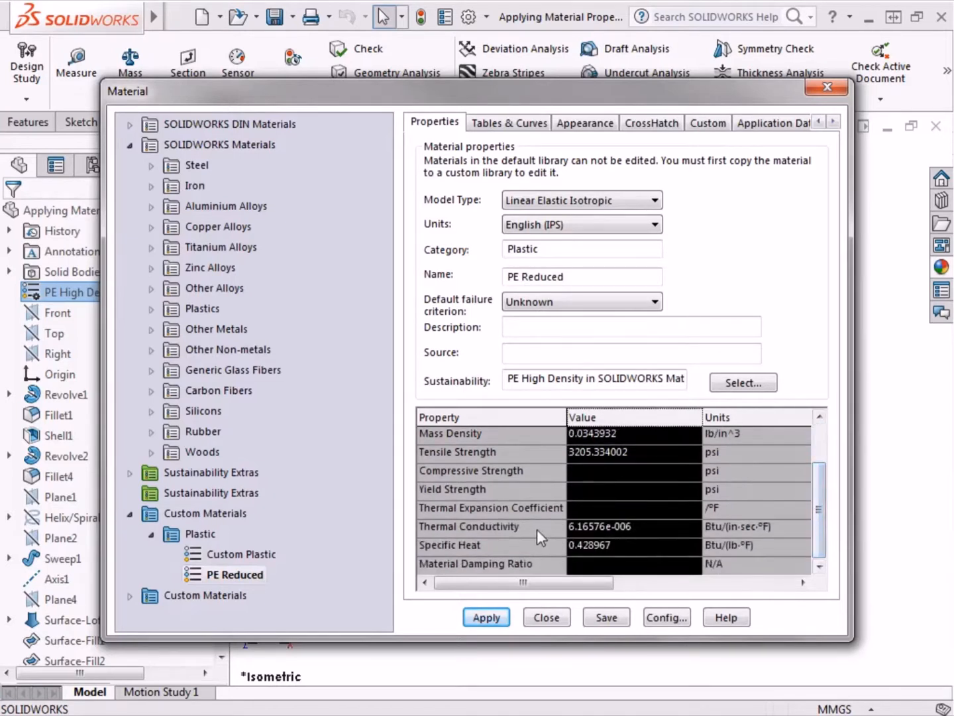
Enter 0.432 as PE Reduced's thermal conductivity, then apply the material to the bottle.
click(600, 527)
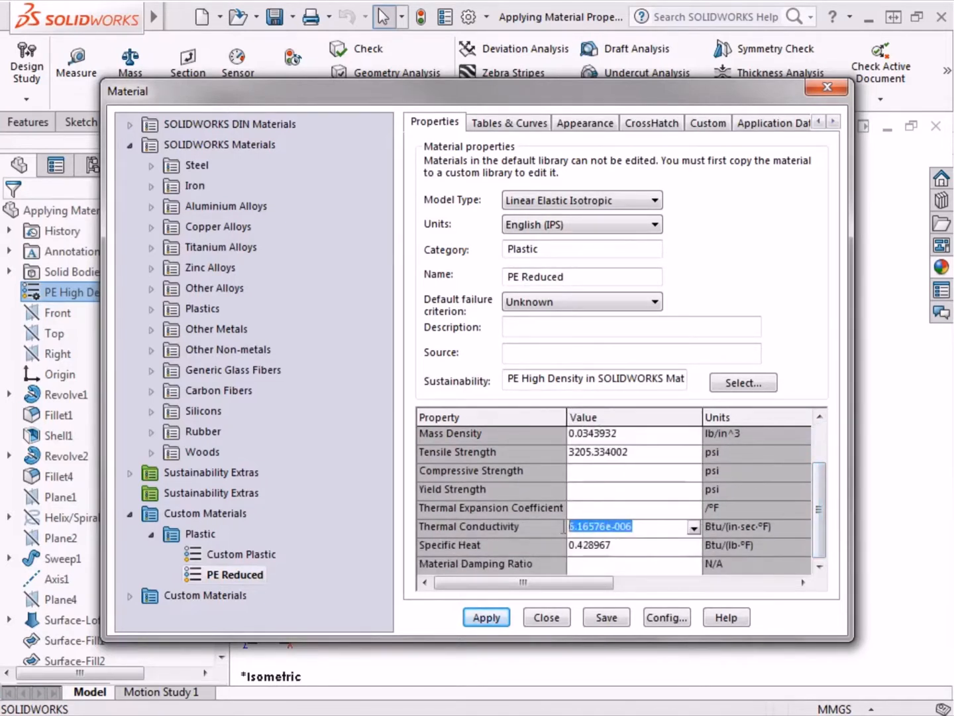
text(0)
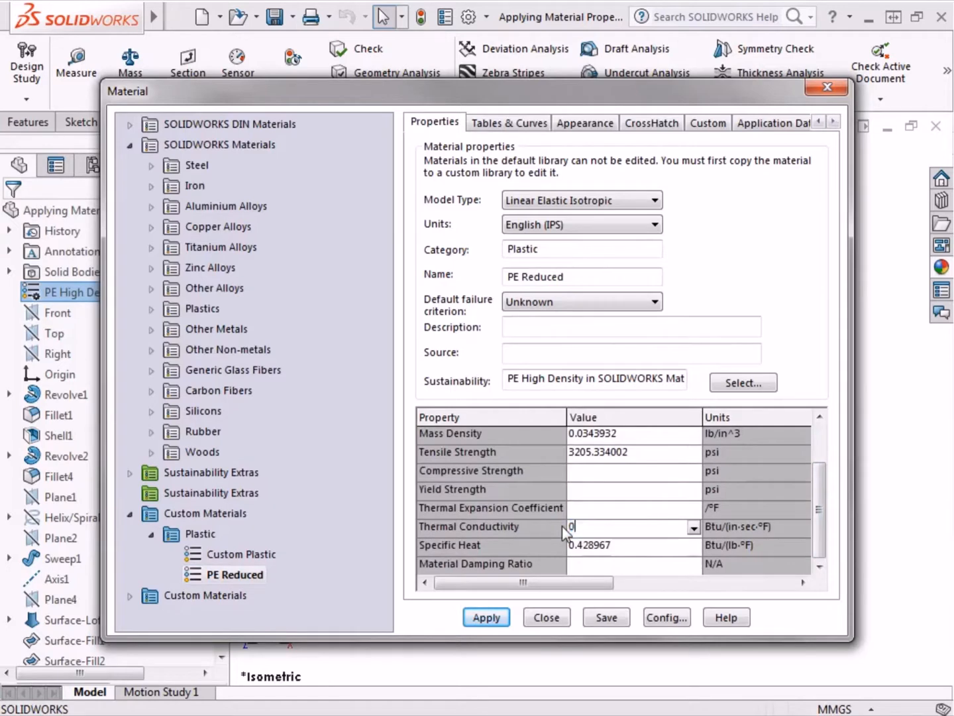
text(.432)
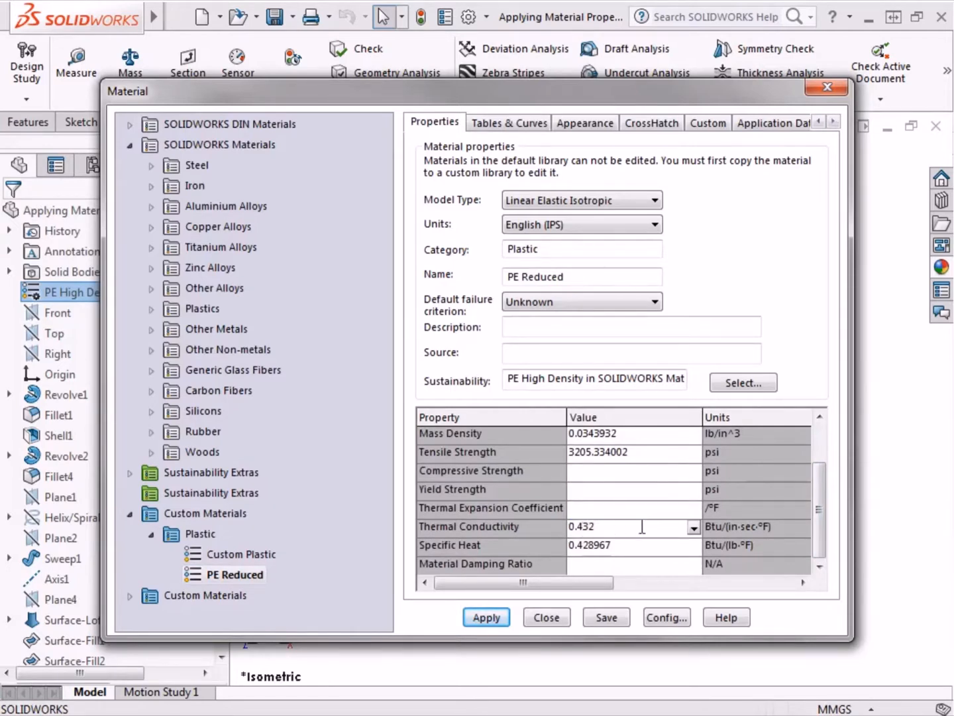
click(694, 528)
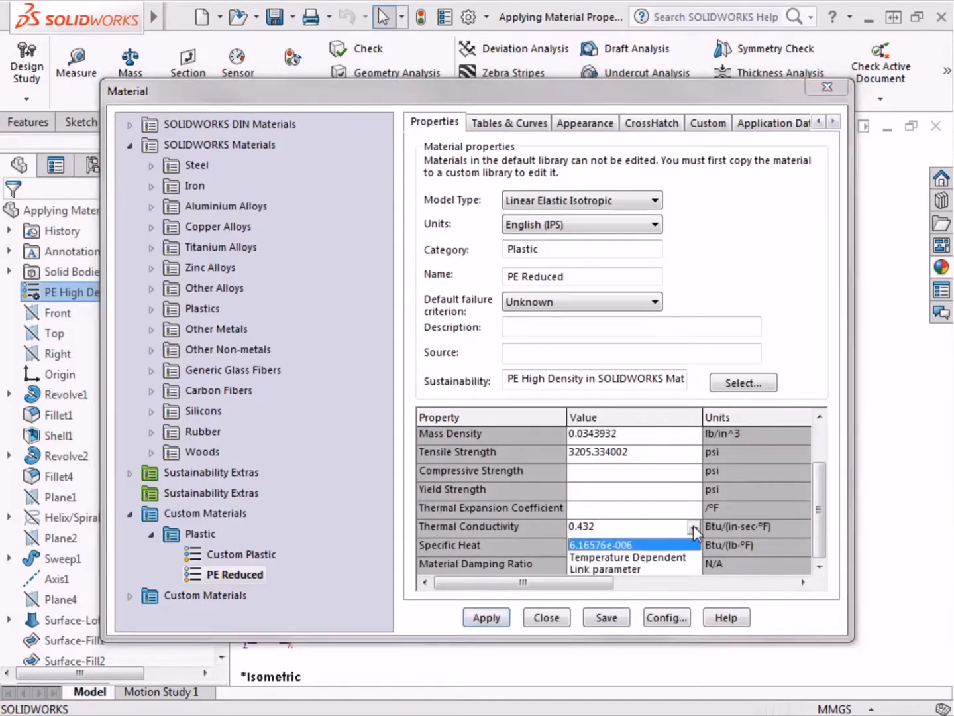
mouse_move(694, 564)
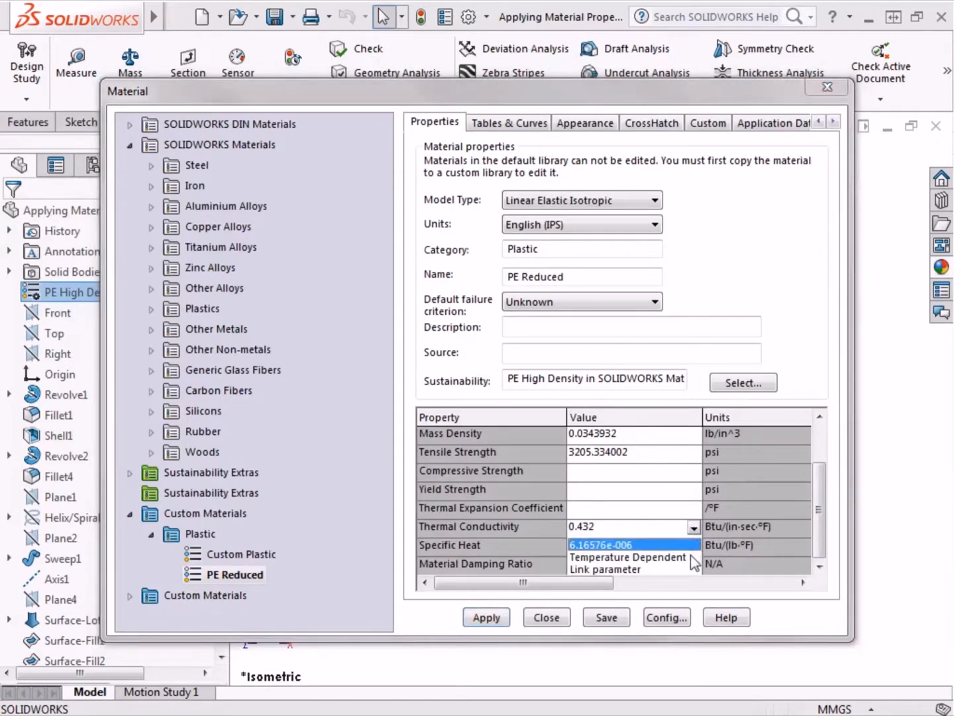
mouse_move(691, 572)
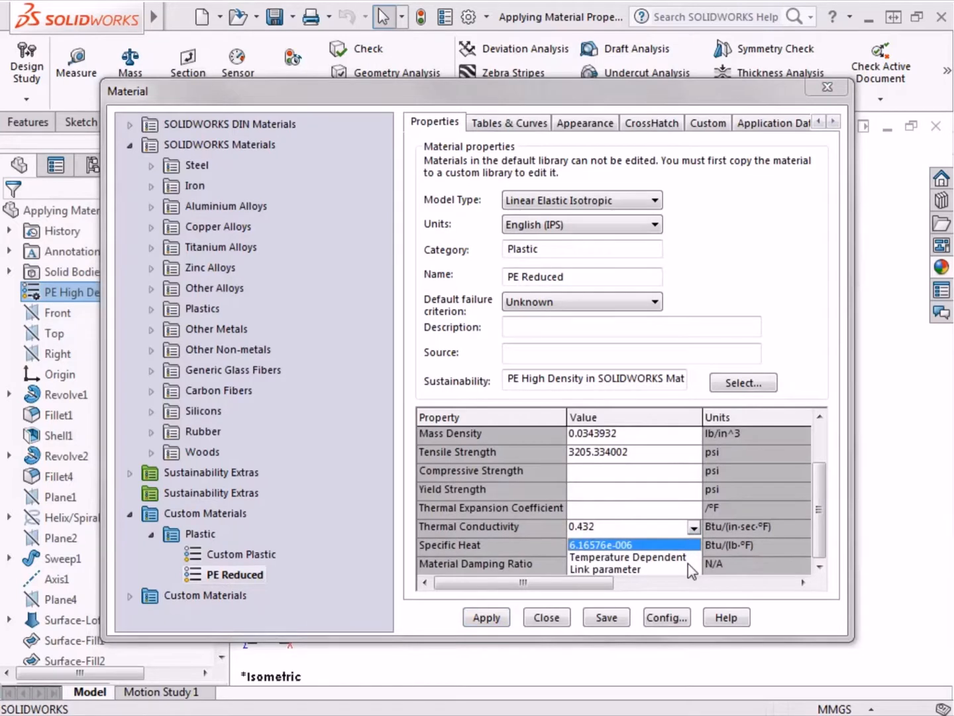
click(593, 544)
text(0.428967)
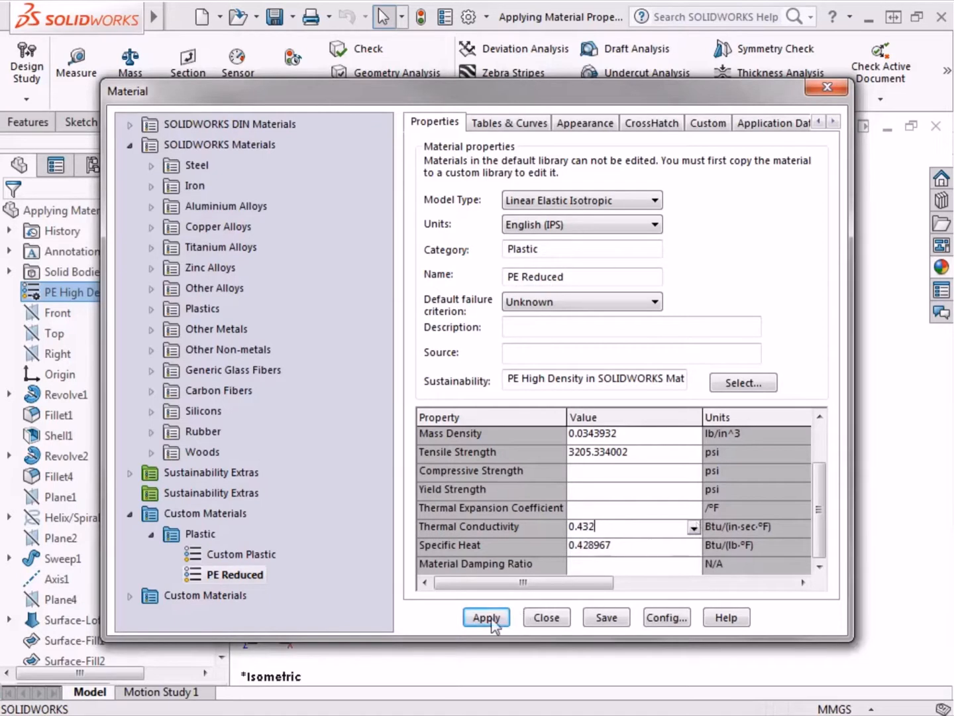
click(486, 617)
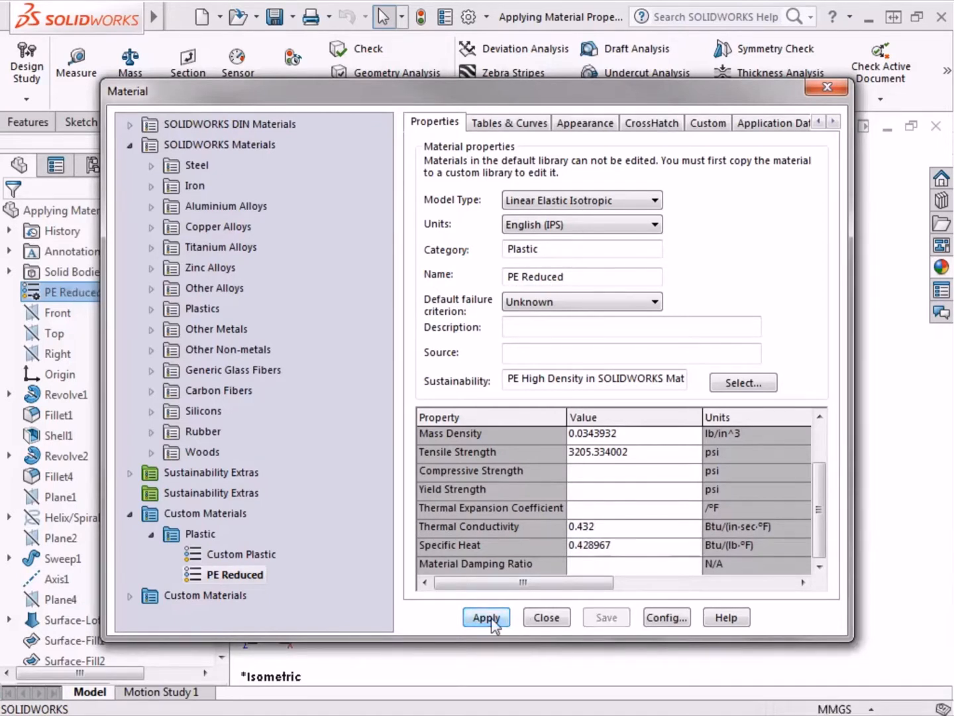